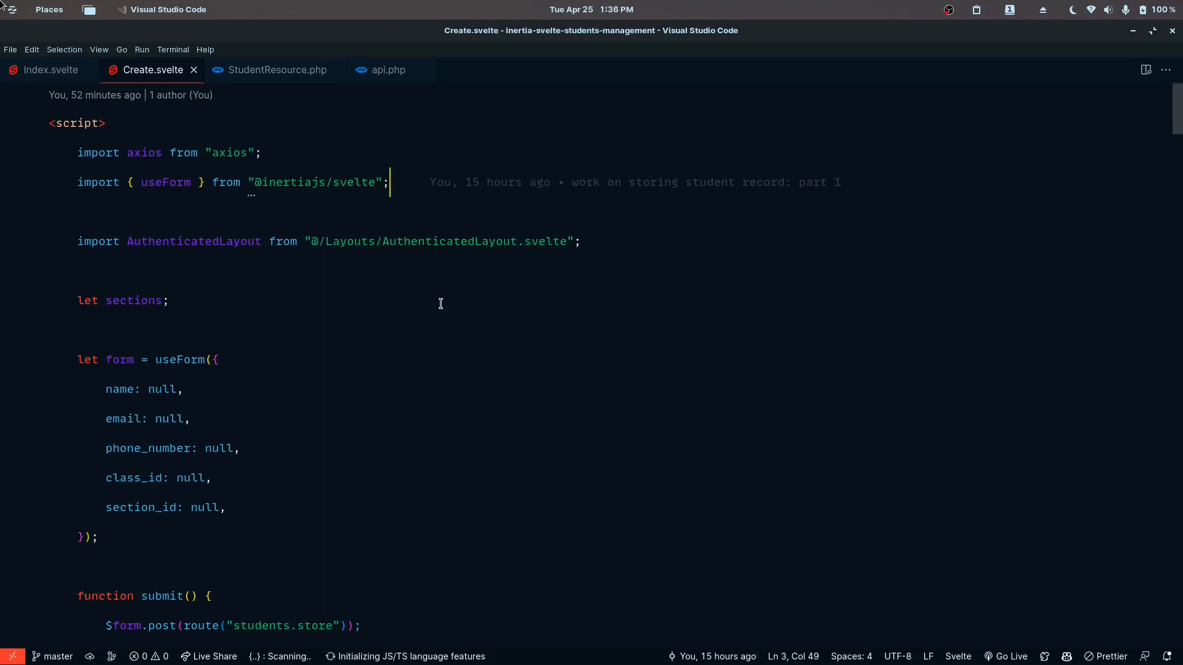
Reveal the Explorer file tree with resources/js/Components expanded.
key(ctrl+k)
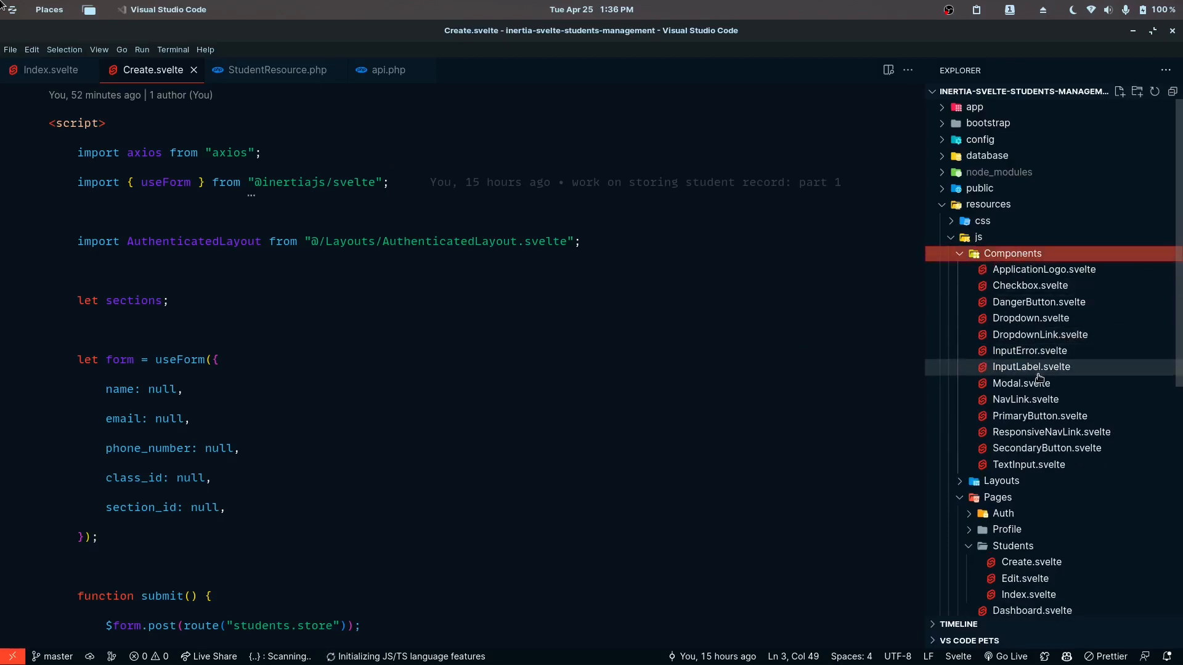
mouse_move(1030, 350)
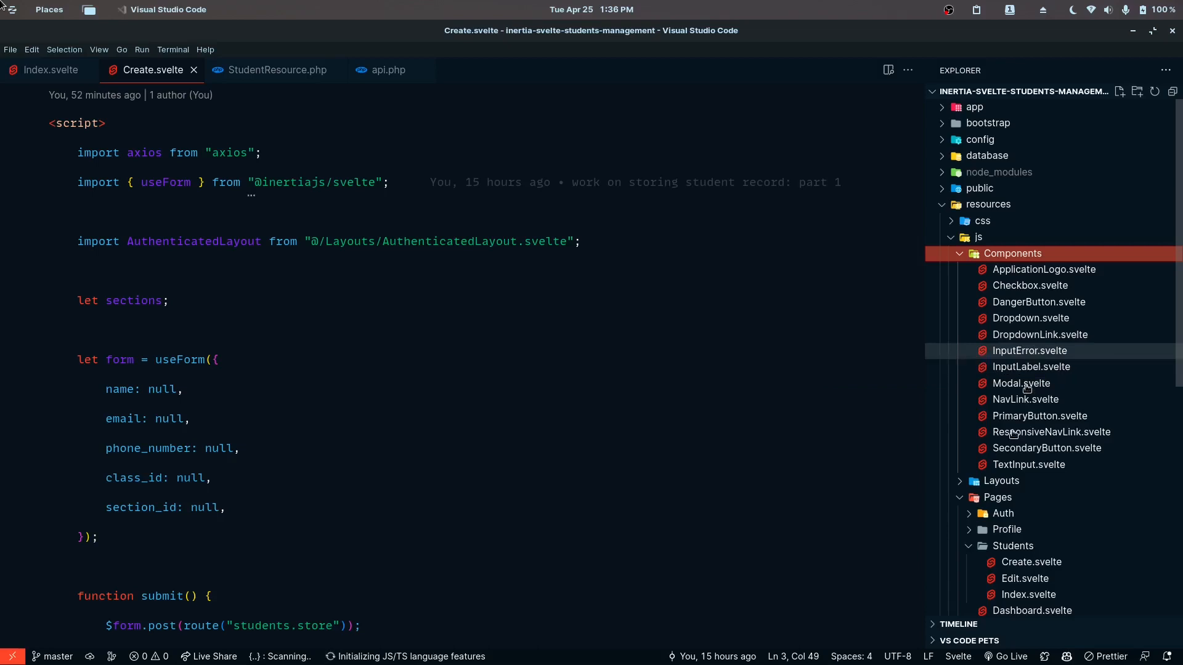
Inspect InputError.svelte's message prop and its rendering, then return to Students/Create.svelte.
click(1029, 350)
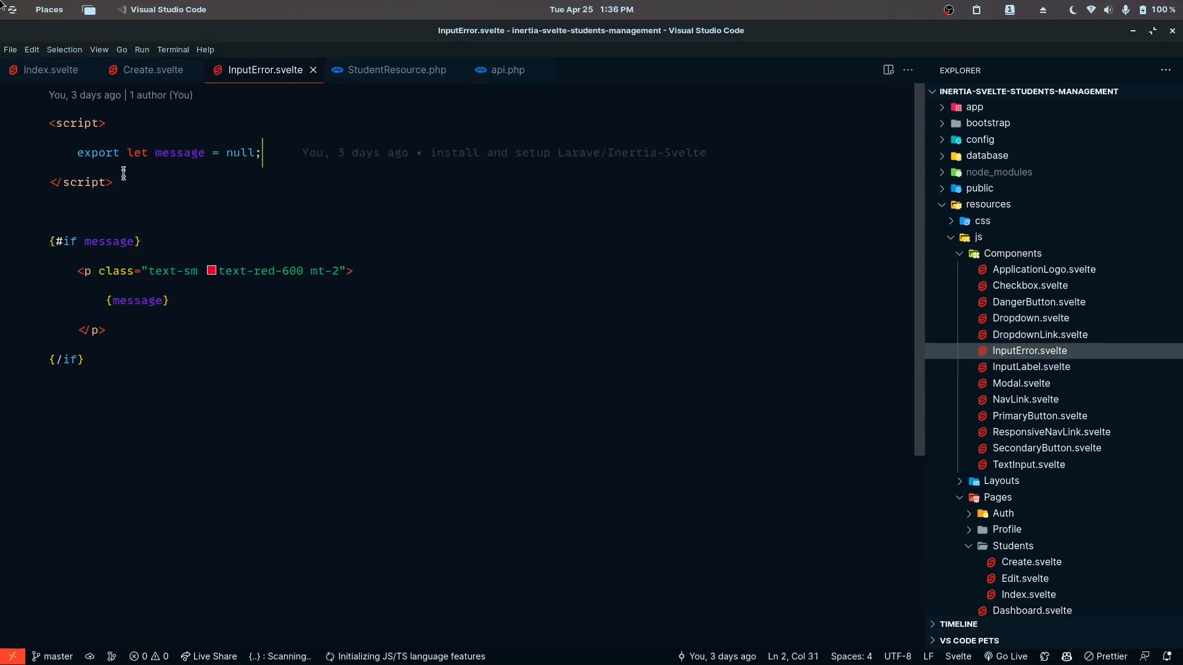
double_click(180, 152)
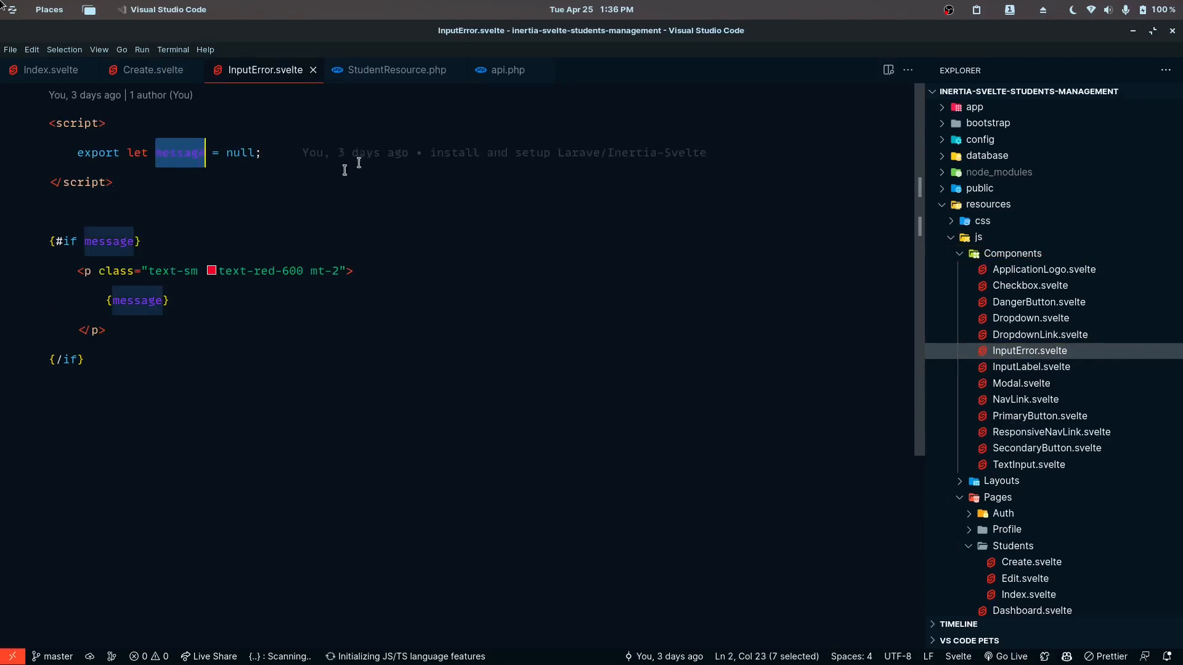
click(105, 241)
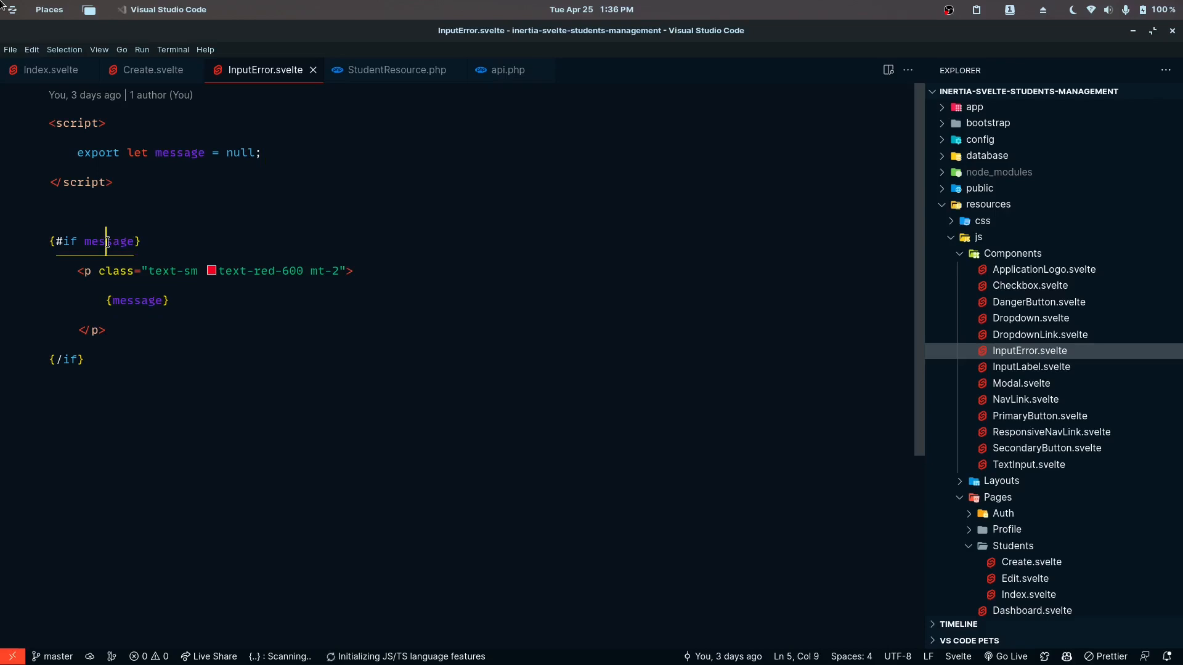
double_click(108, 241)
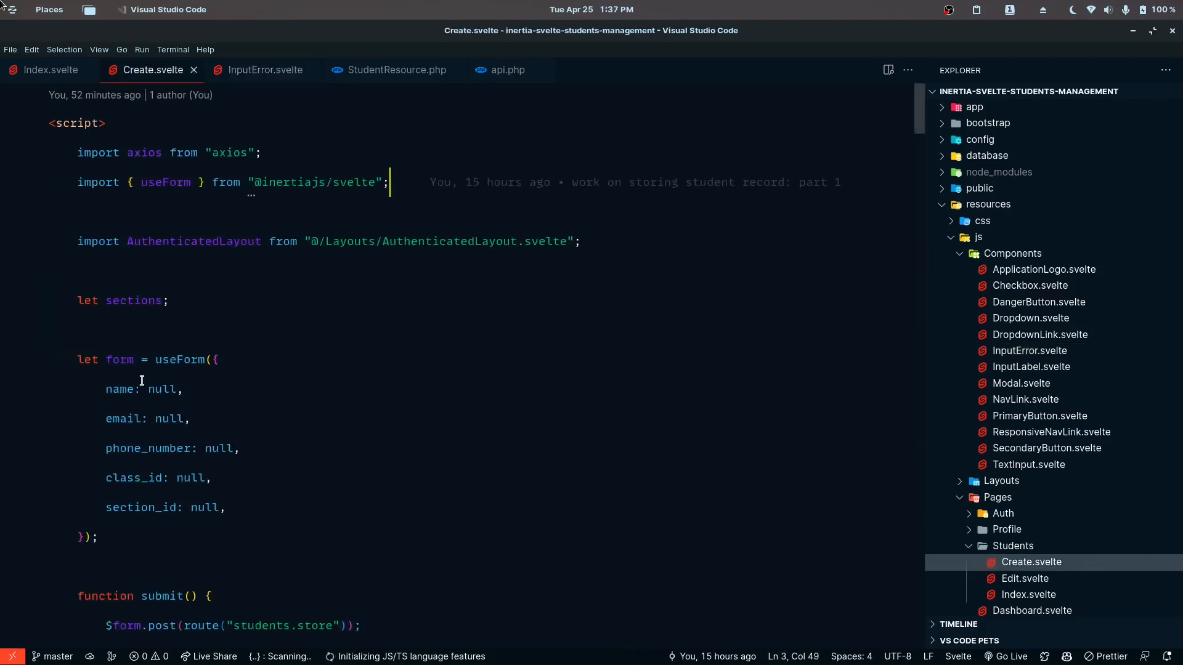
Add <InputError message={$form.errors.name} /> below the name input in Create.svelte.
scroll(down, 3)
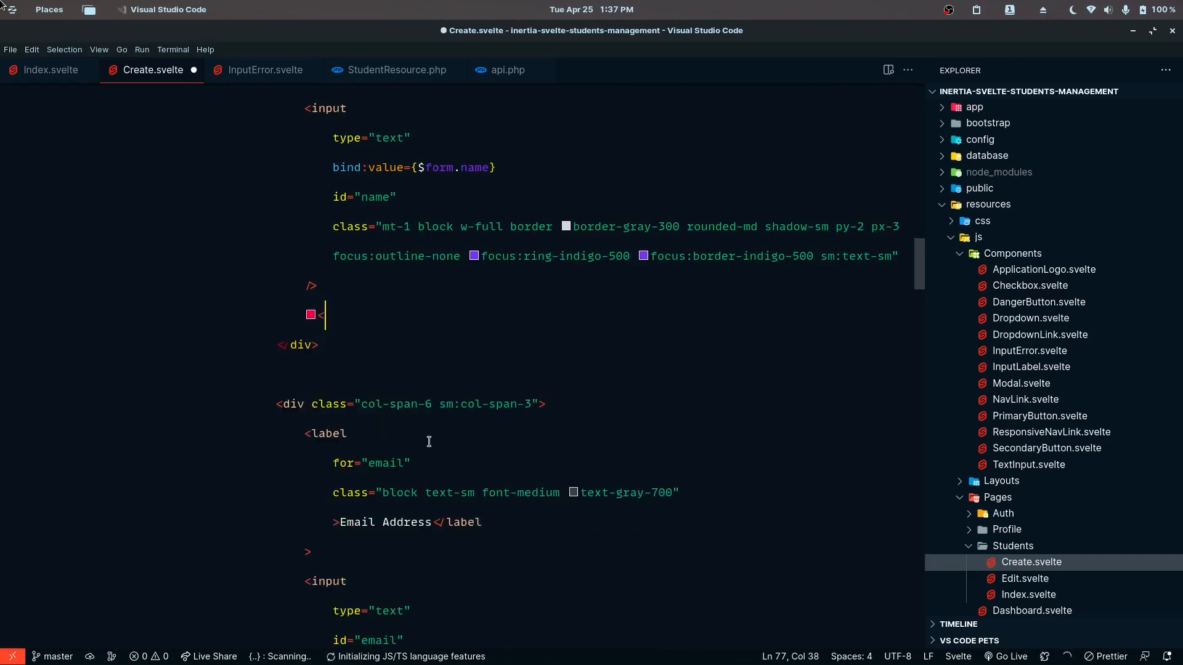
text(InputError)
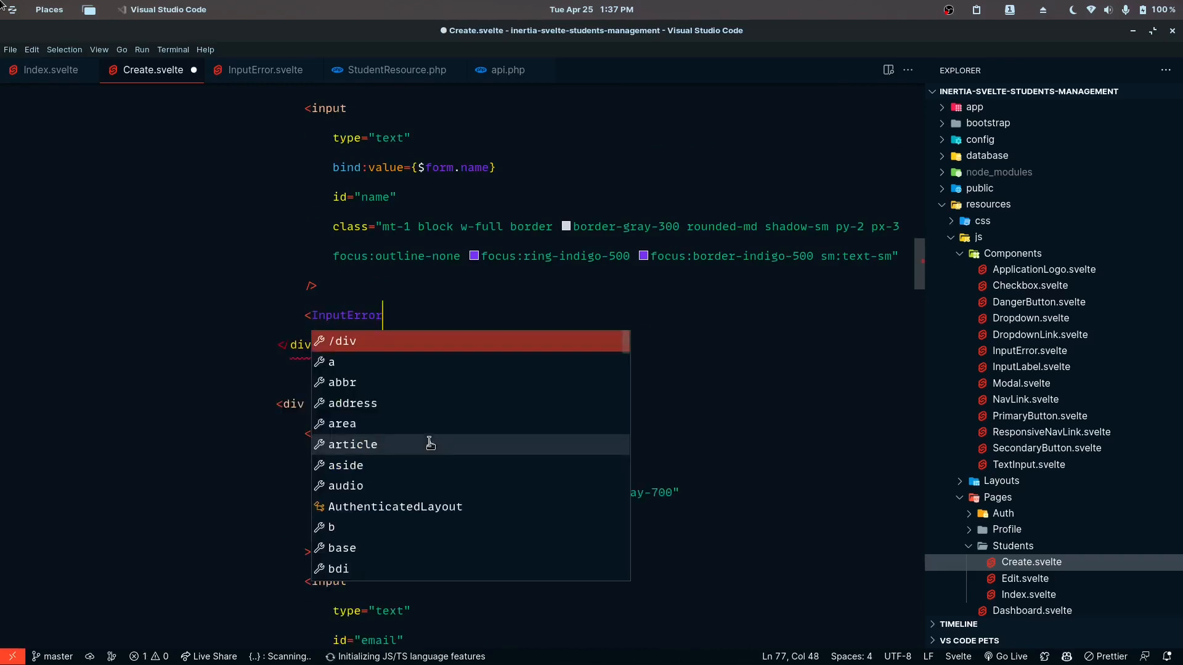
text(messa)
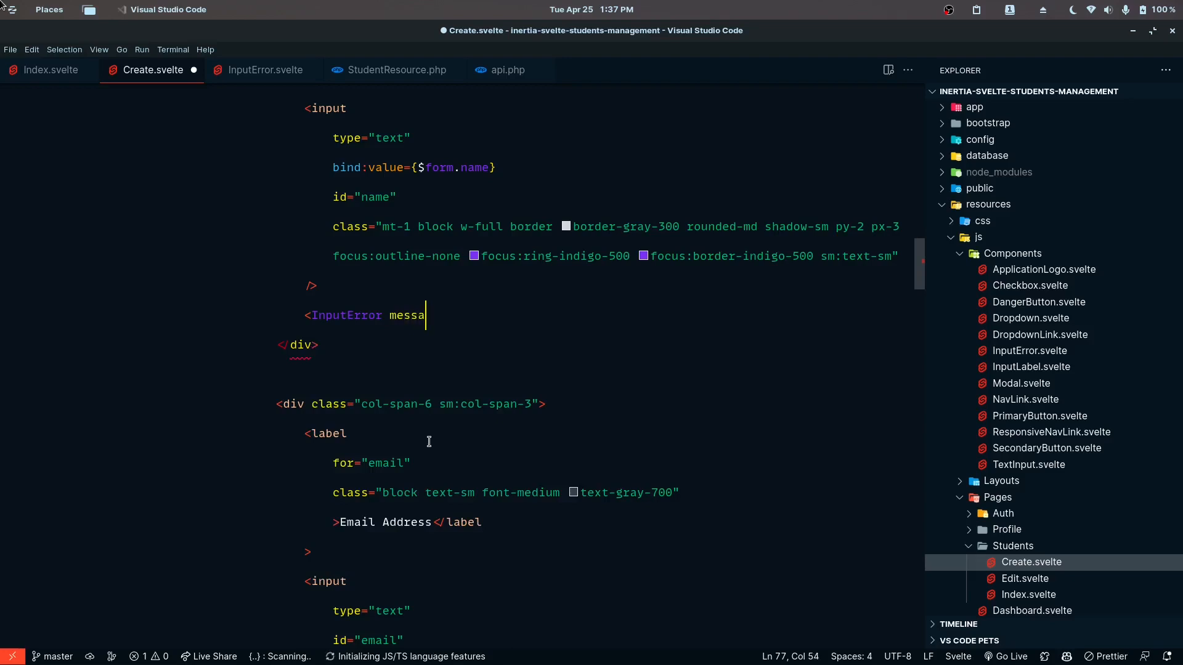
text(ge={$form.errors.name} />)
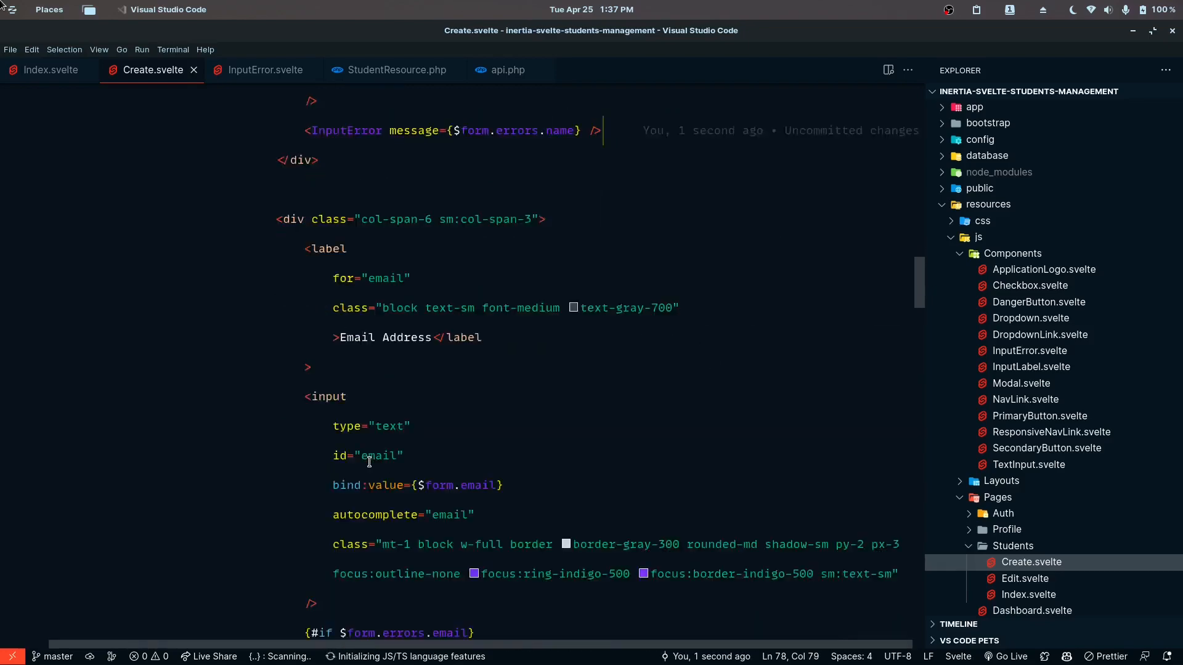
Delete the {#if $form.errors.email} block and start an InputError tag in its place.
scroll(down, 3)
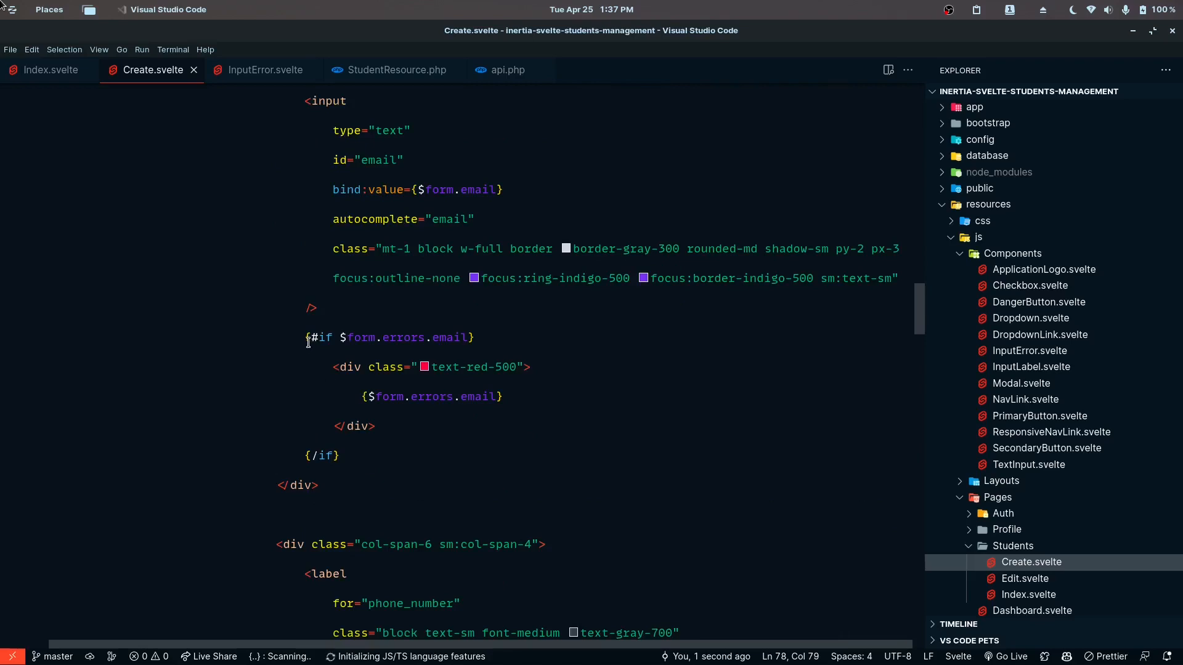
drag(307, 337, 340, 455)
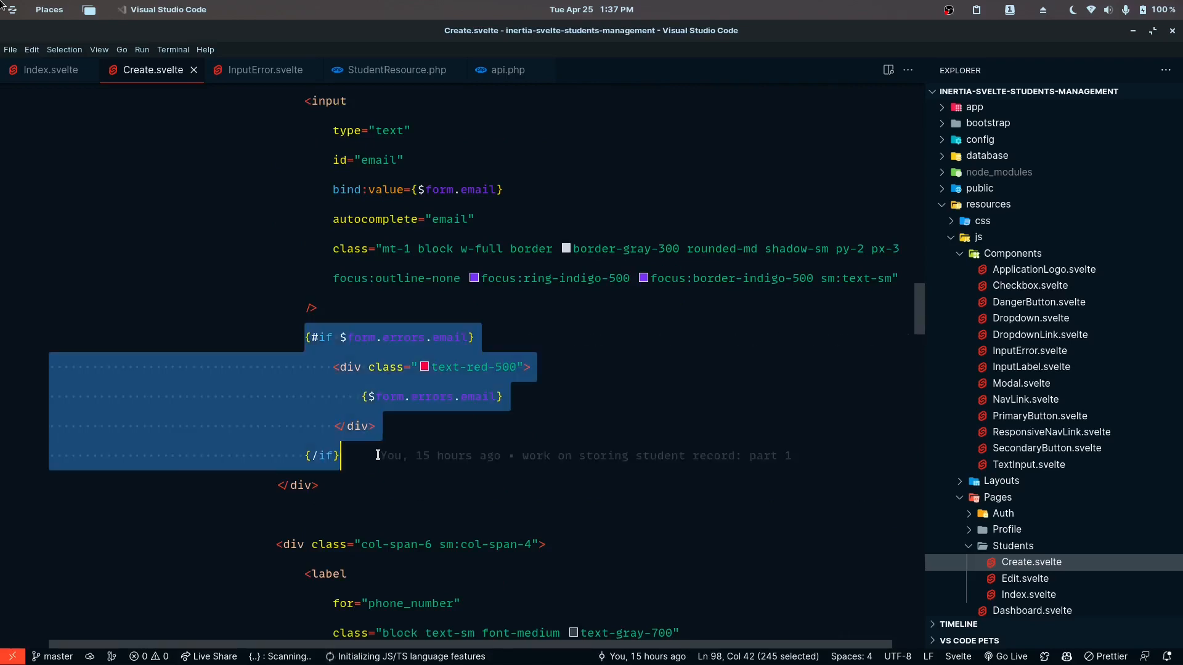
click(213, 354)
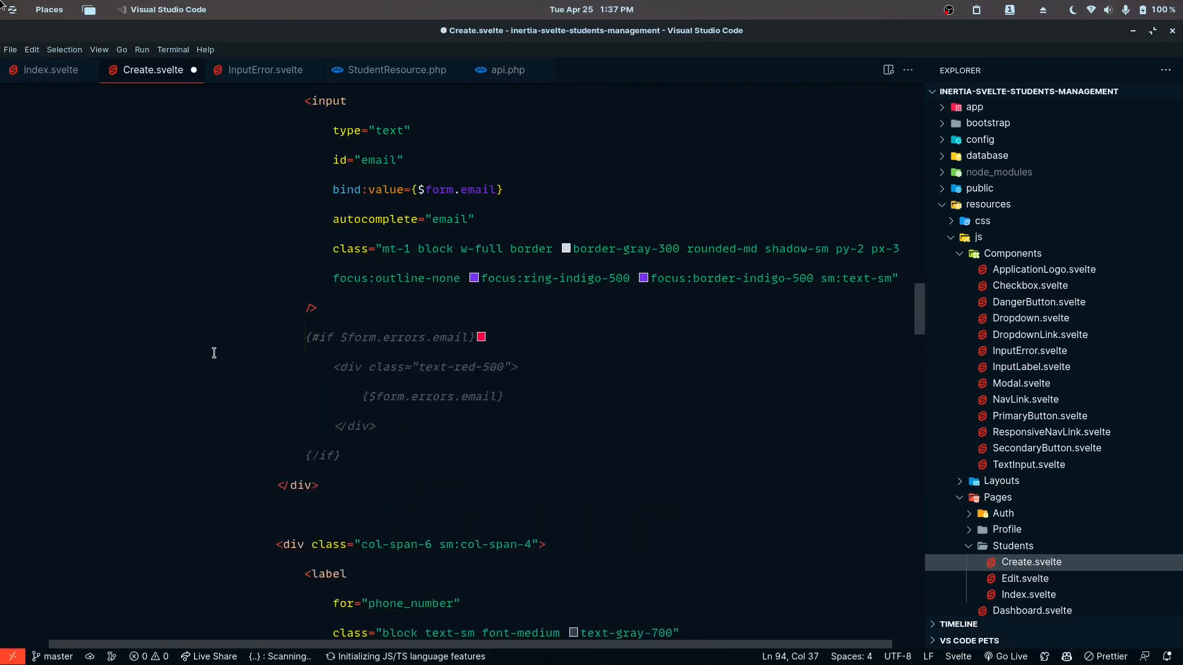
text(<)
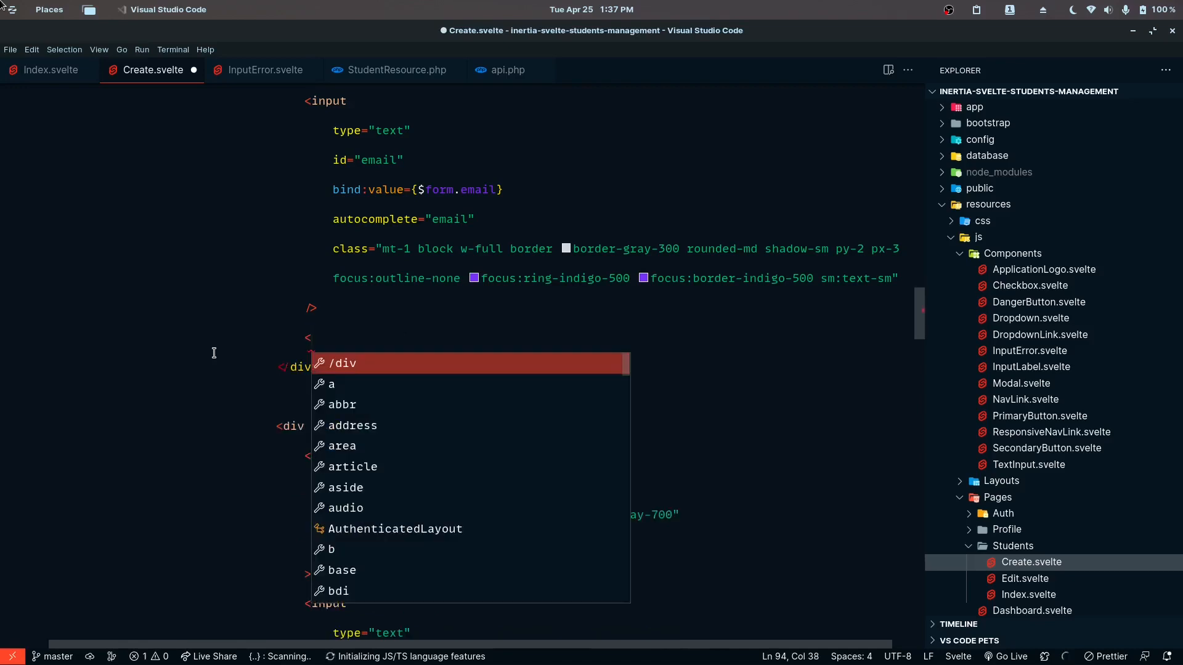
text(In)
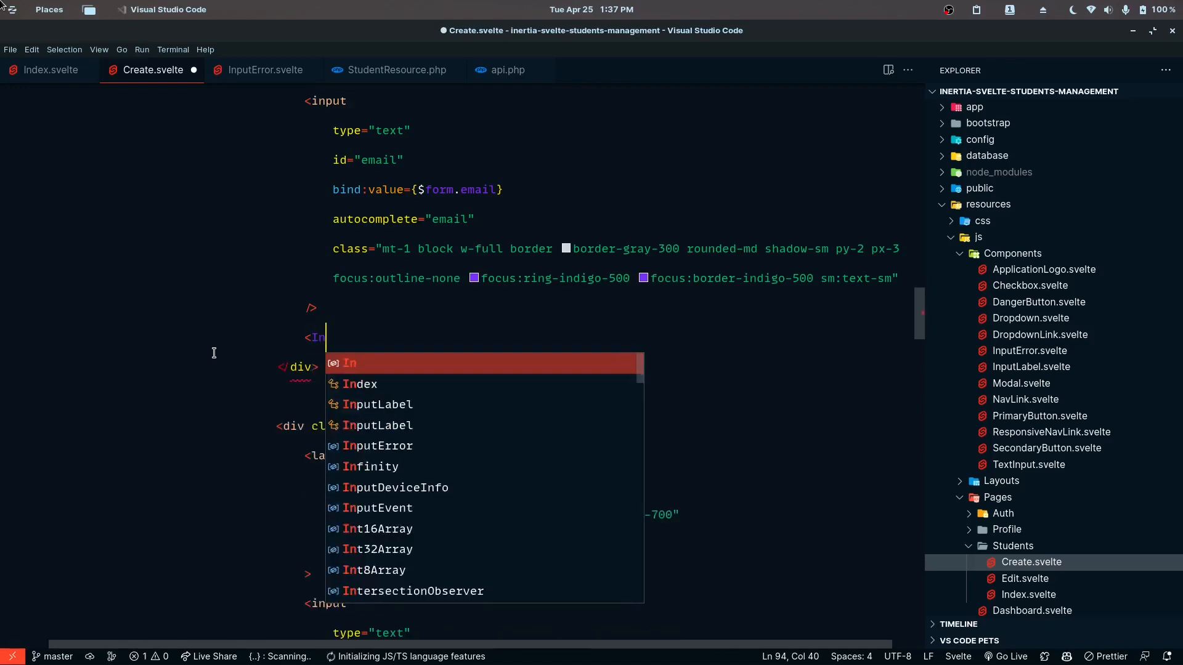
text(put)
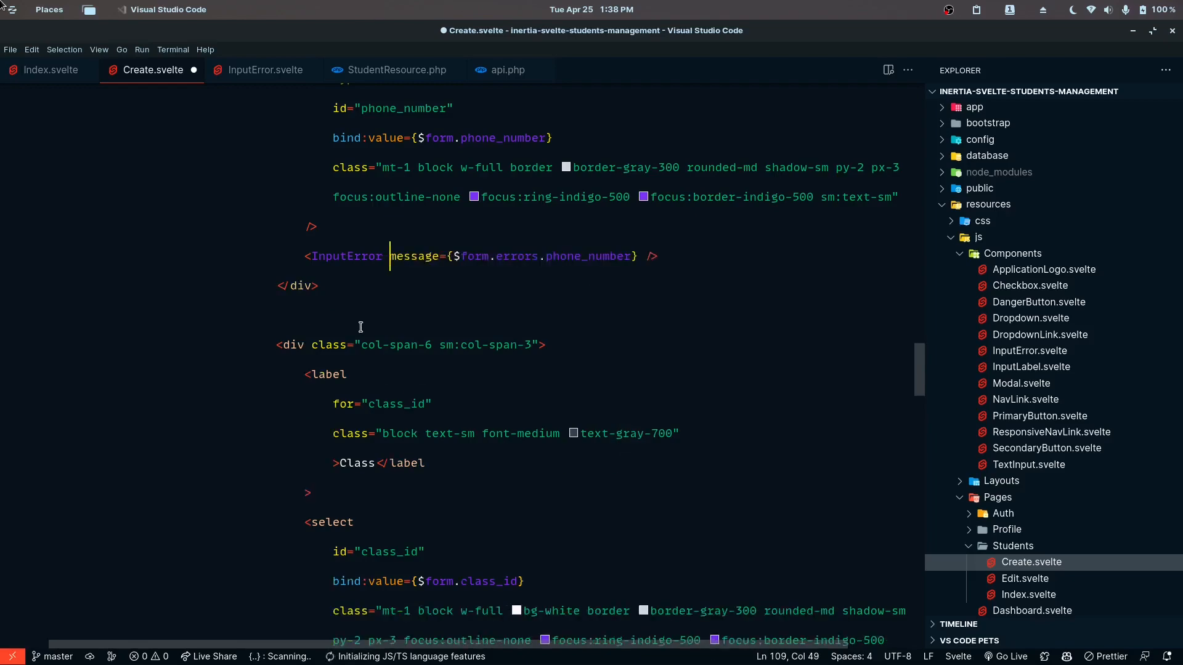
Add InputError for section_id, save Create.svelte, and switch to Edge to test.
scroll(down, 3)
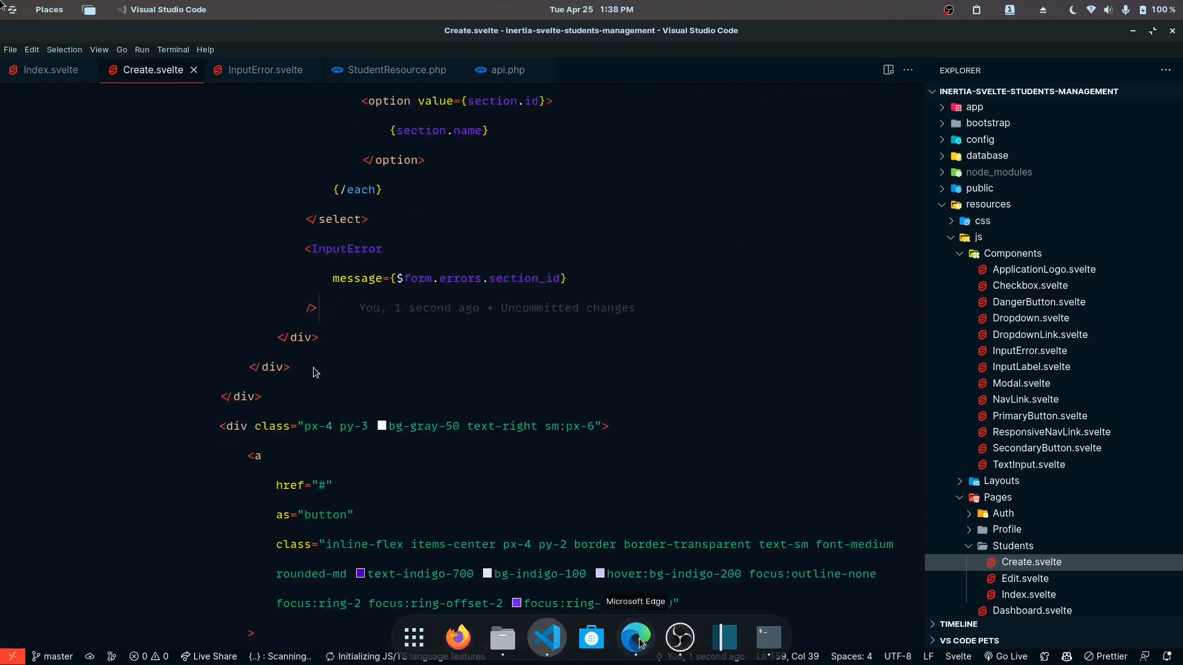
click(636, 639)
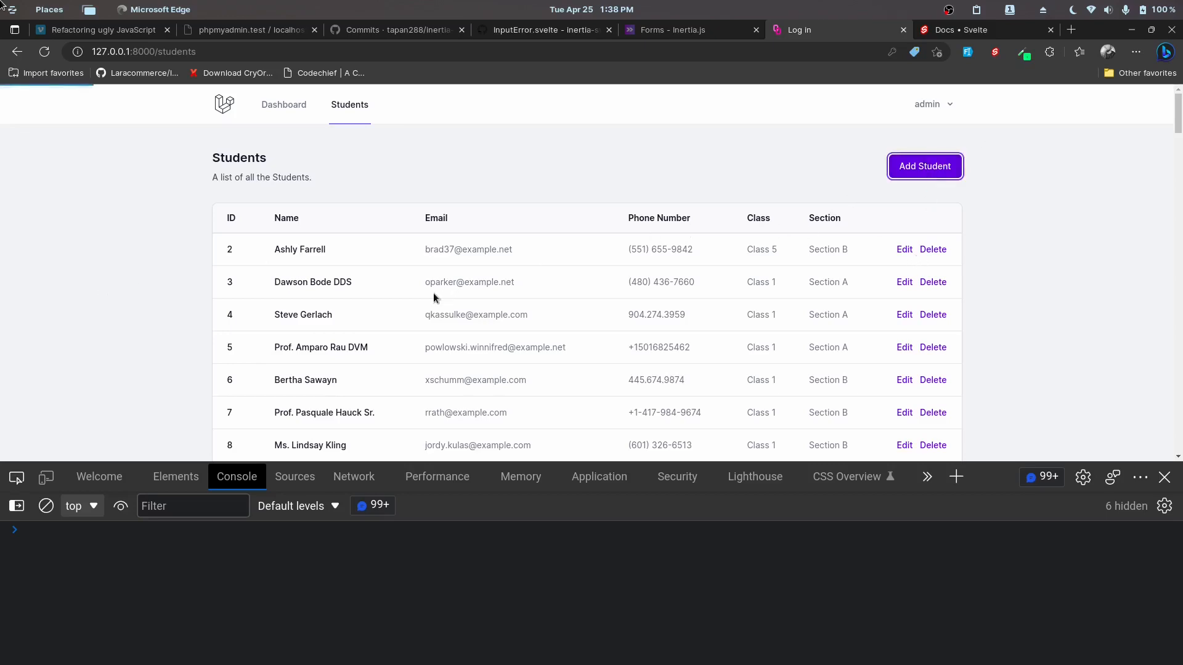
Open the Create Student form via the Add Student button.
click(924, 166)
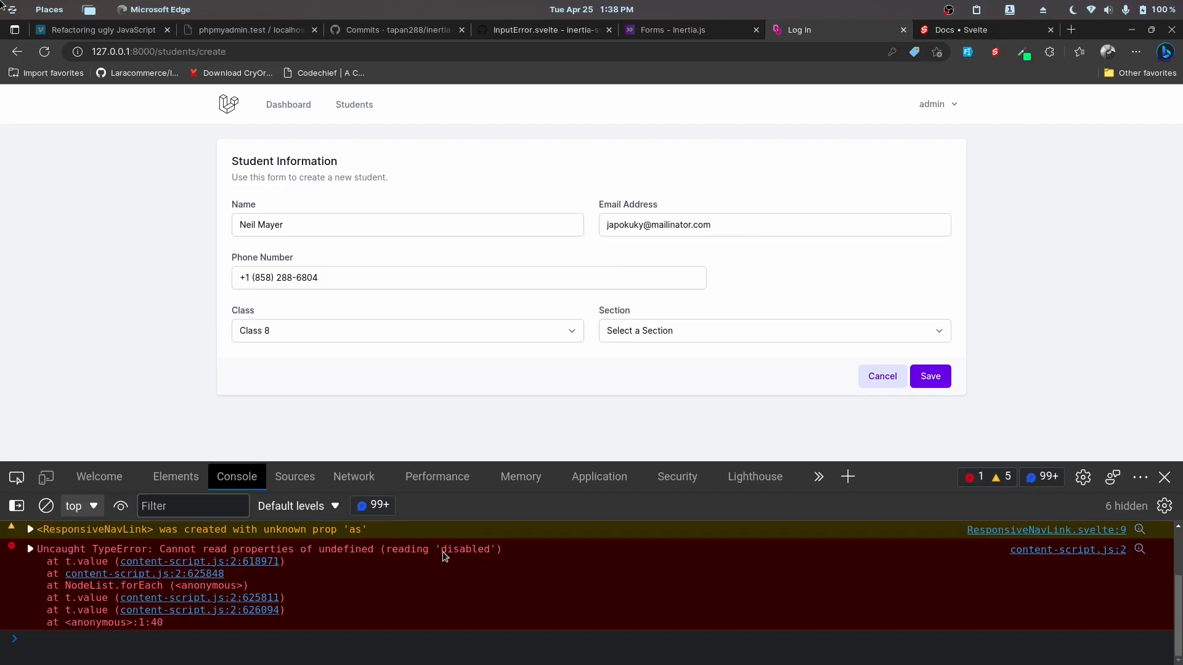
double_click(463, 550)
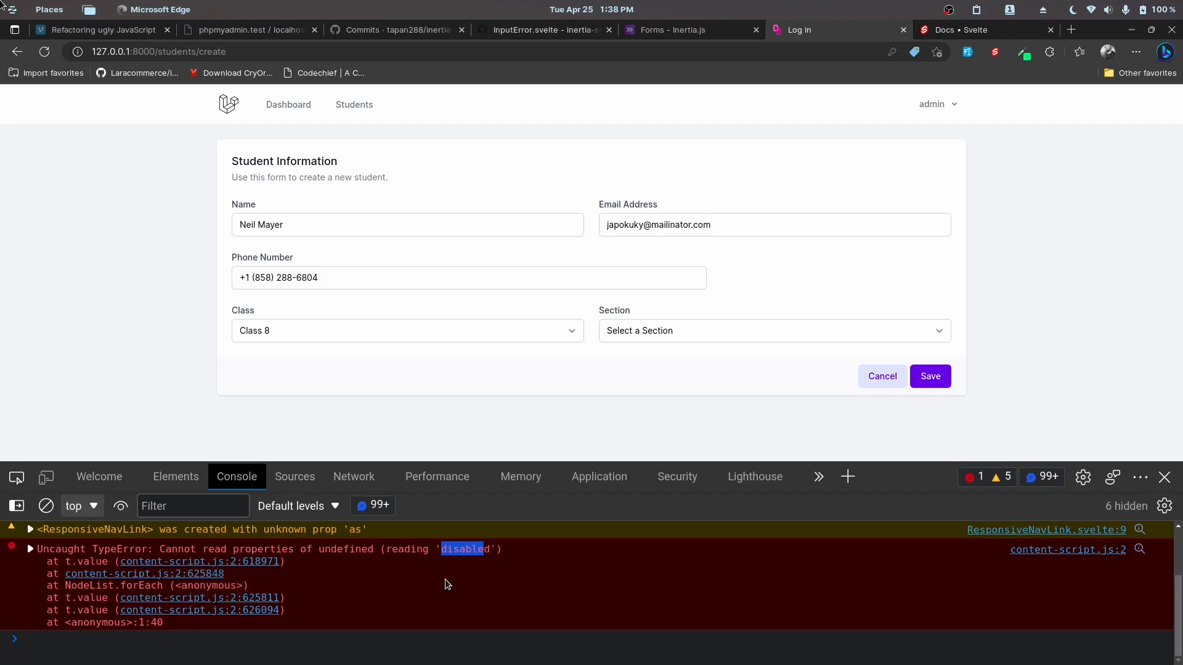
mouse_move(444, 580)
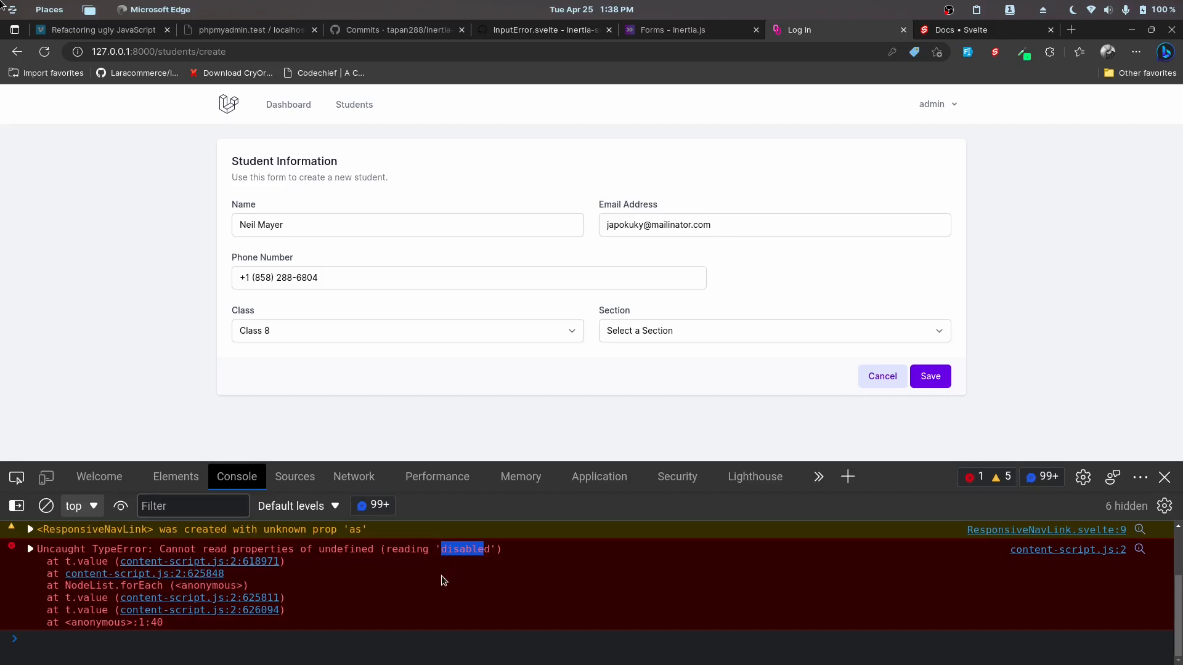
mouse_move(423, 589)
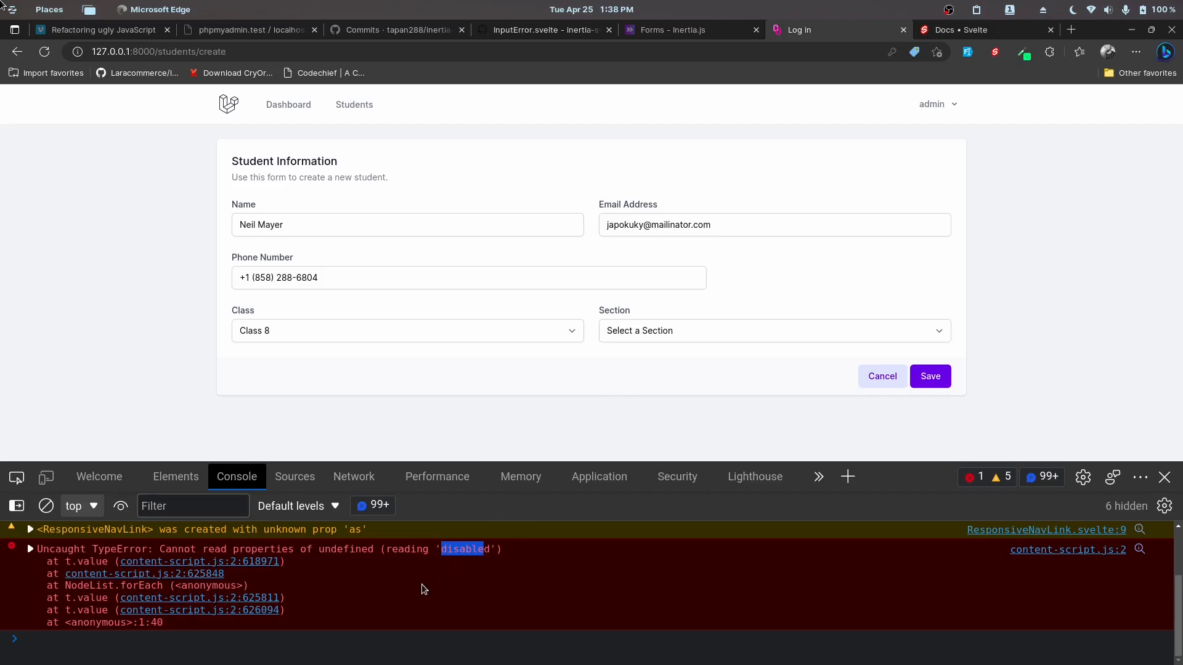
mouse_move(326, 579)
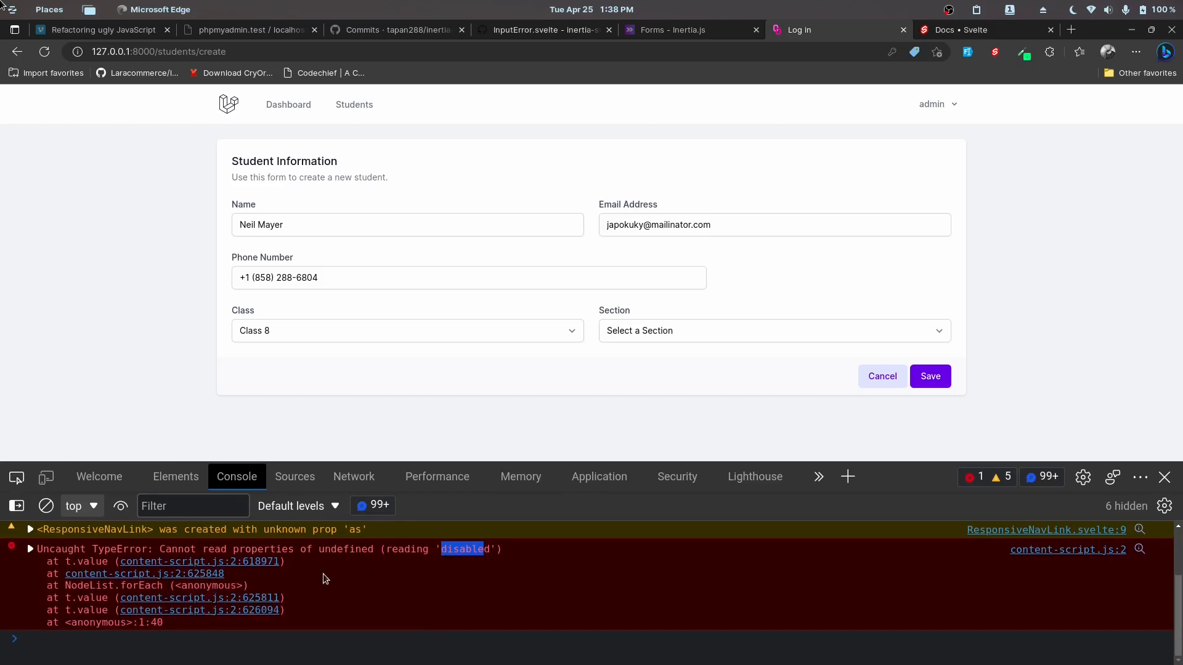
mouse_move(428, 589)
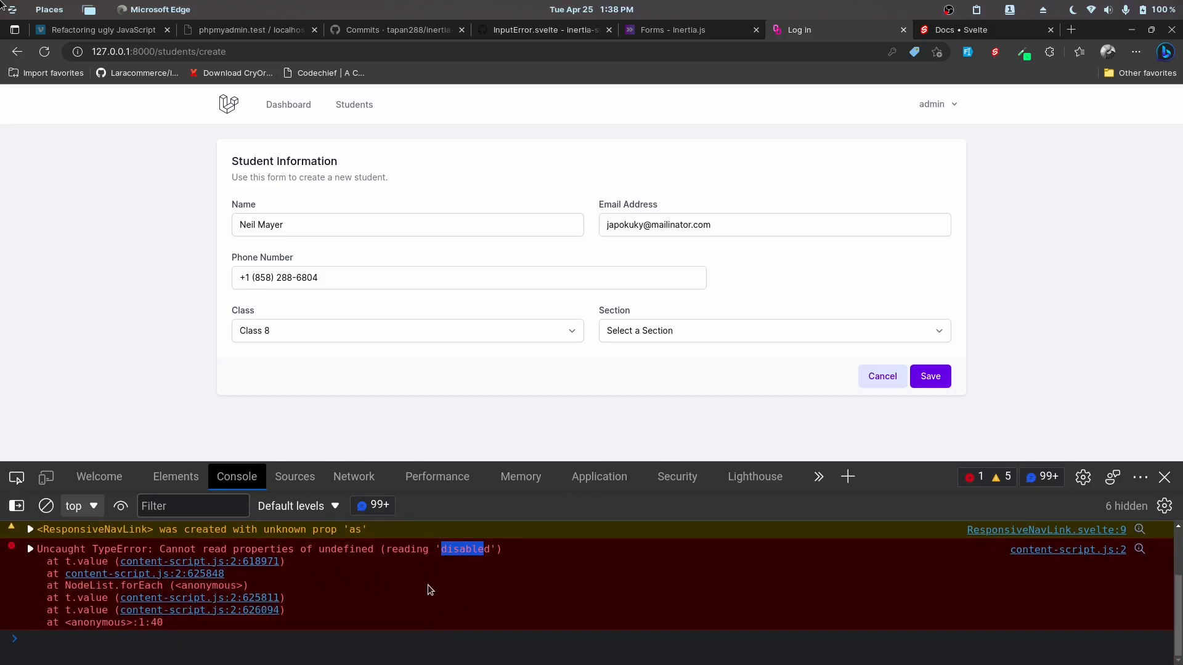
mouse_move(555, 600)
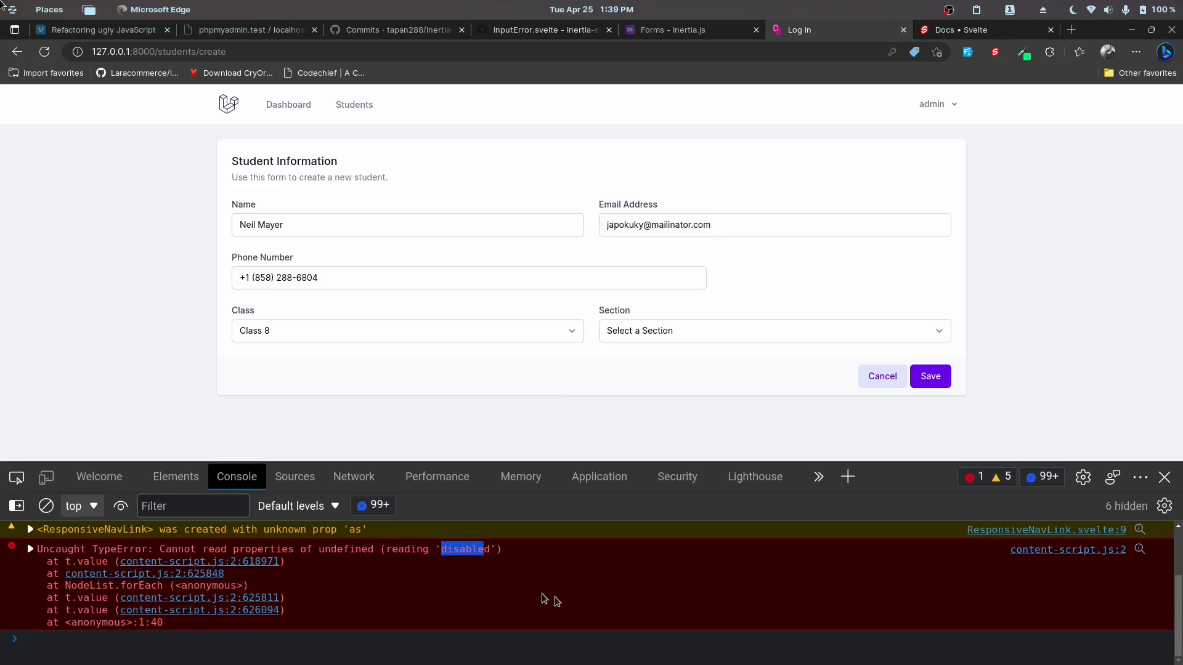
mouse_move(1066, 550)
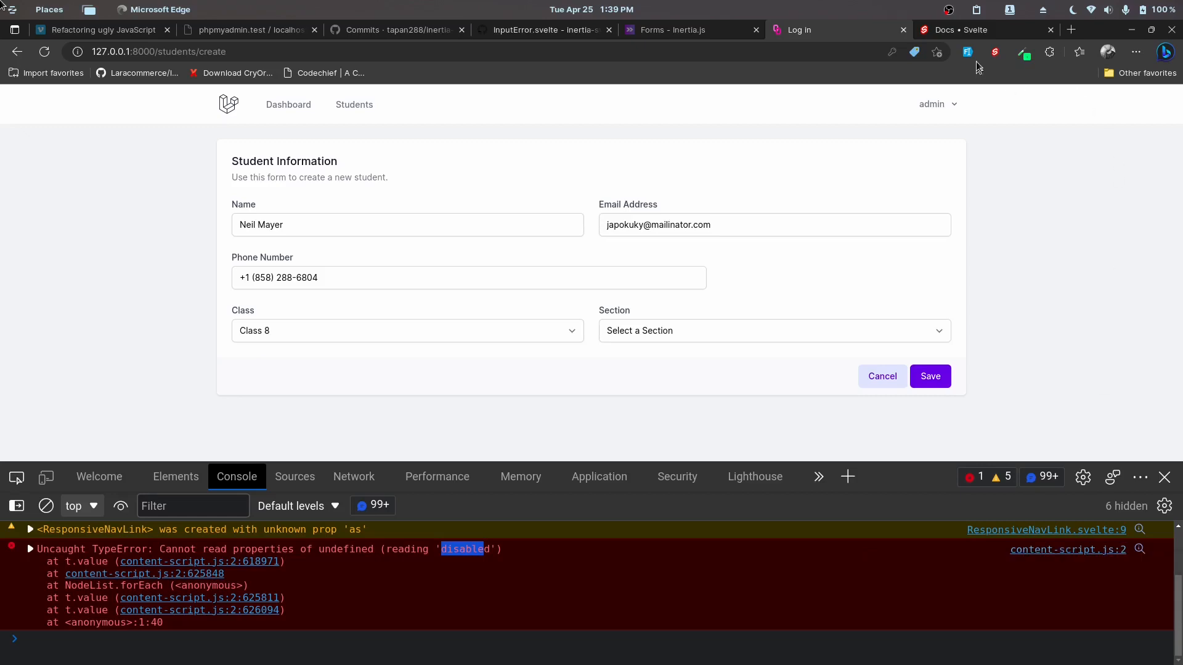
mouse_move(566, 389)
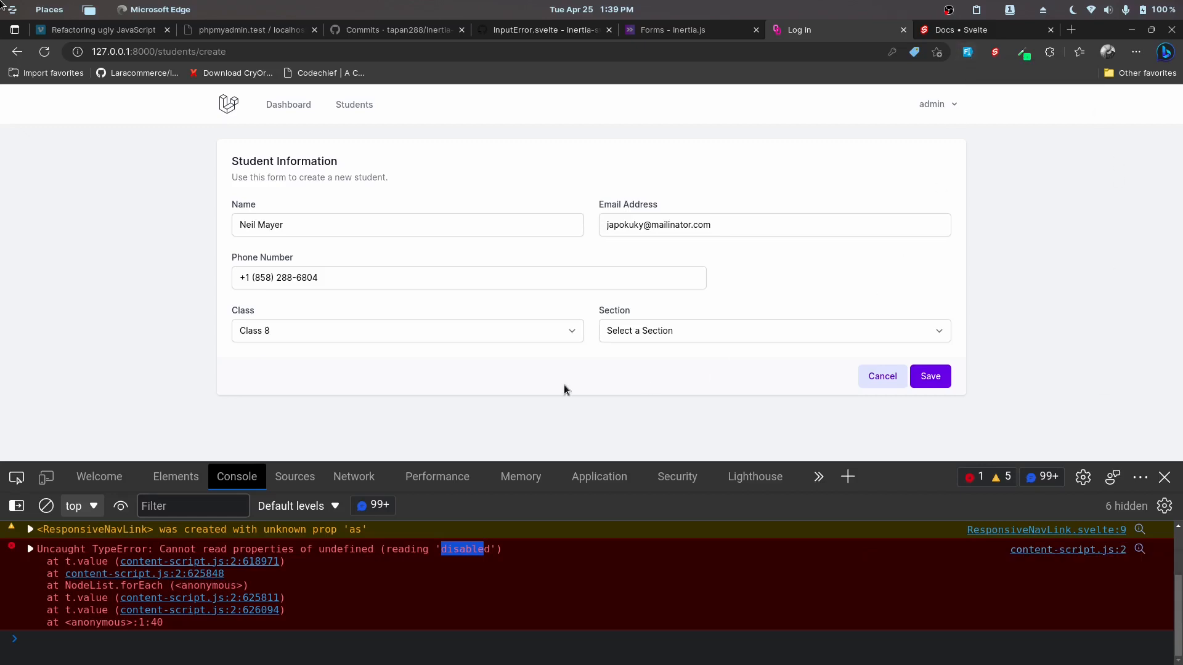
triple_click(773, 225)
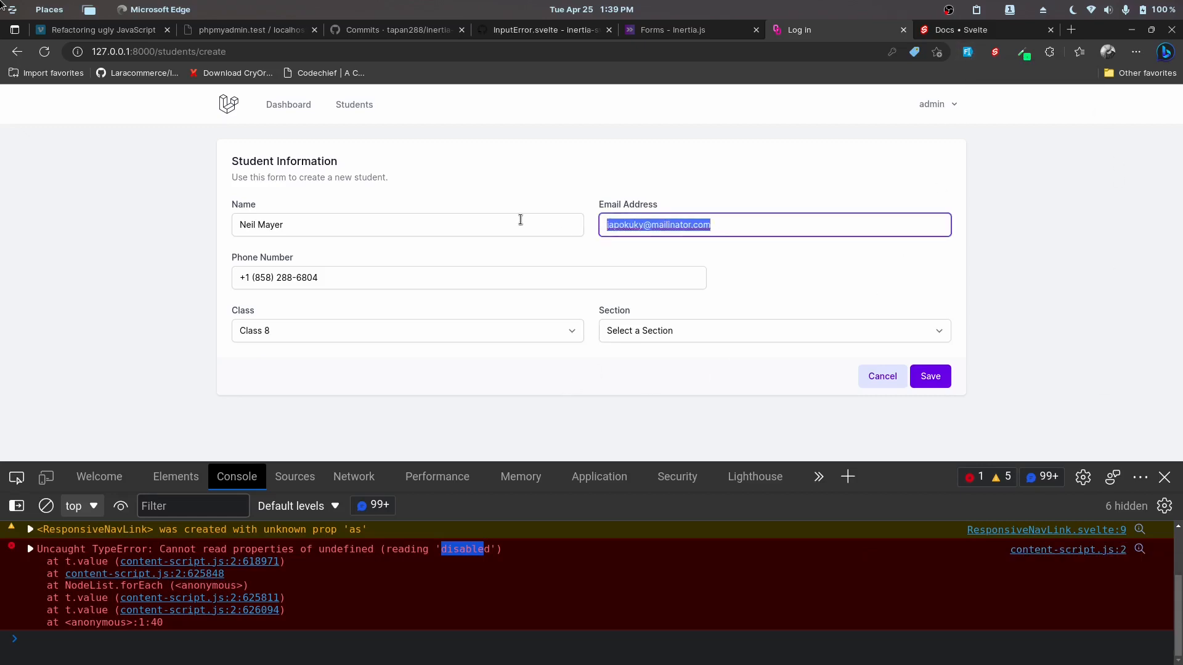
text(adm)
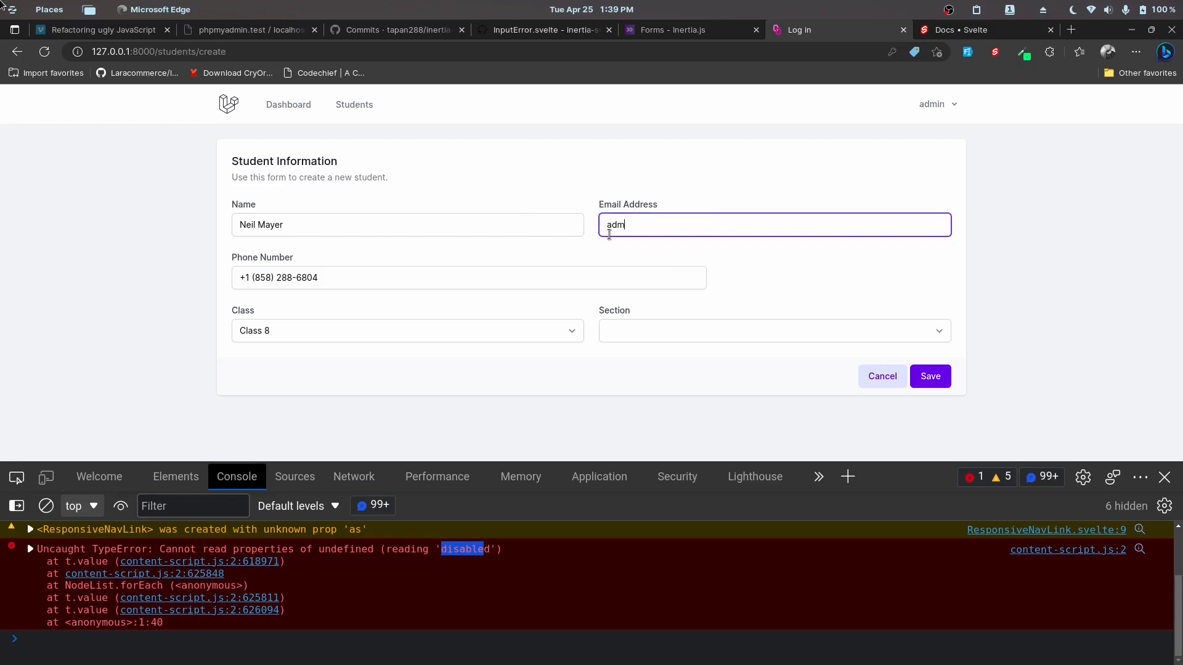
text(in@admin.com)
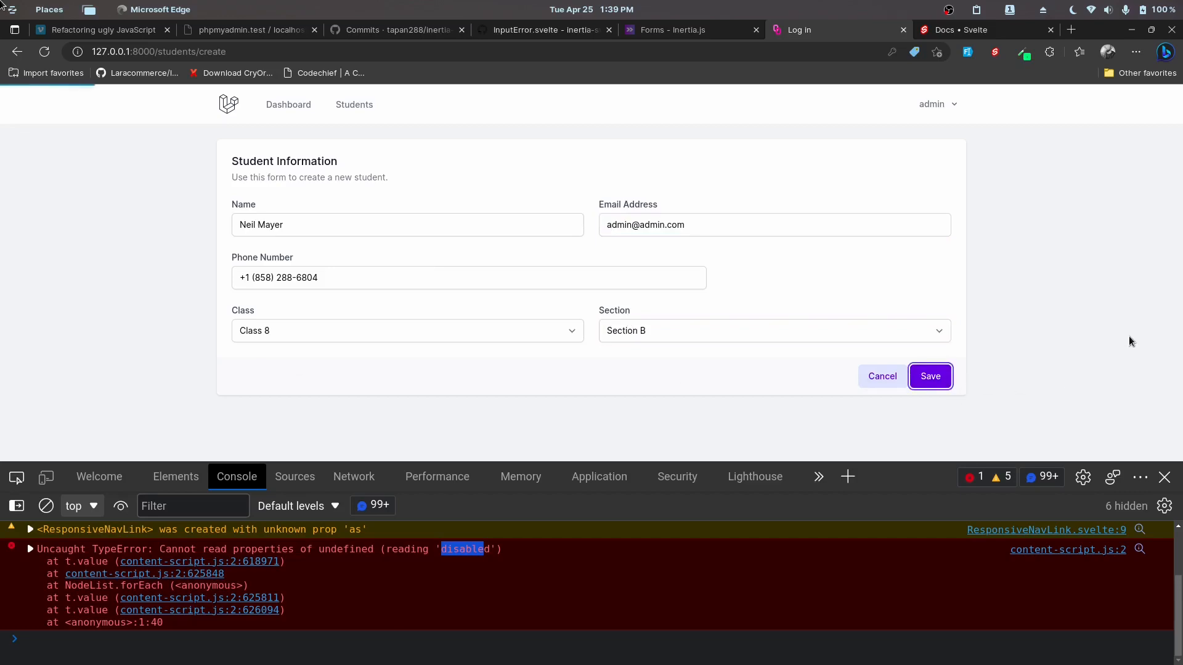
click(930, 376)
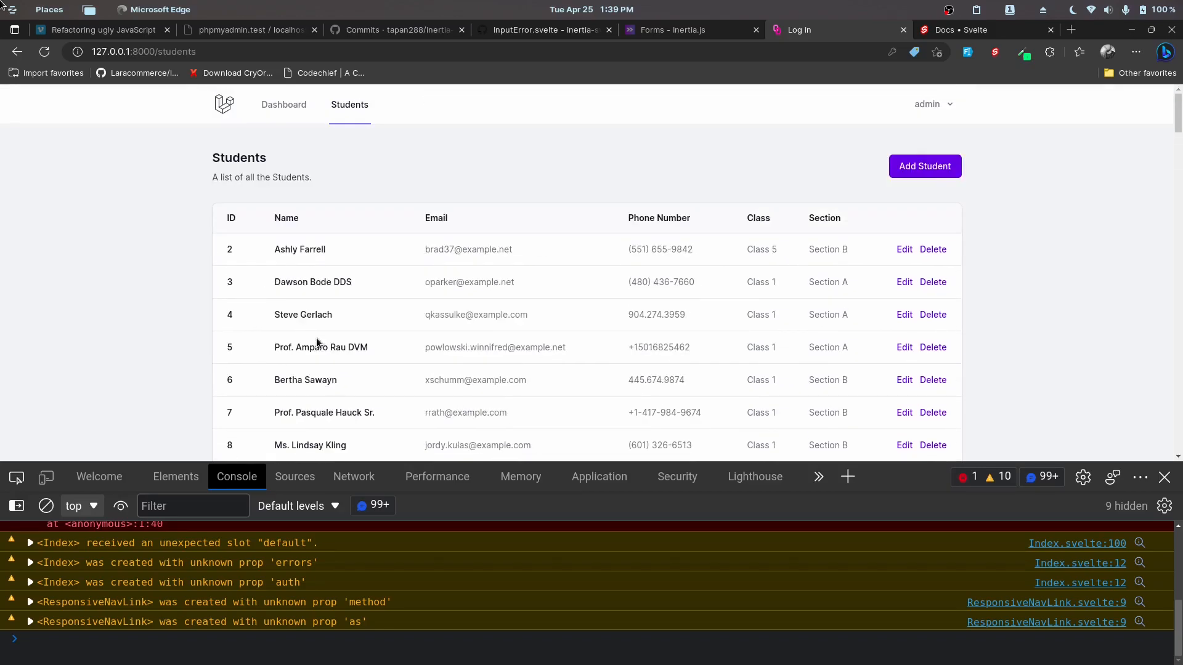
scroll(down, 3)
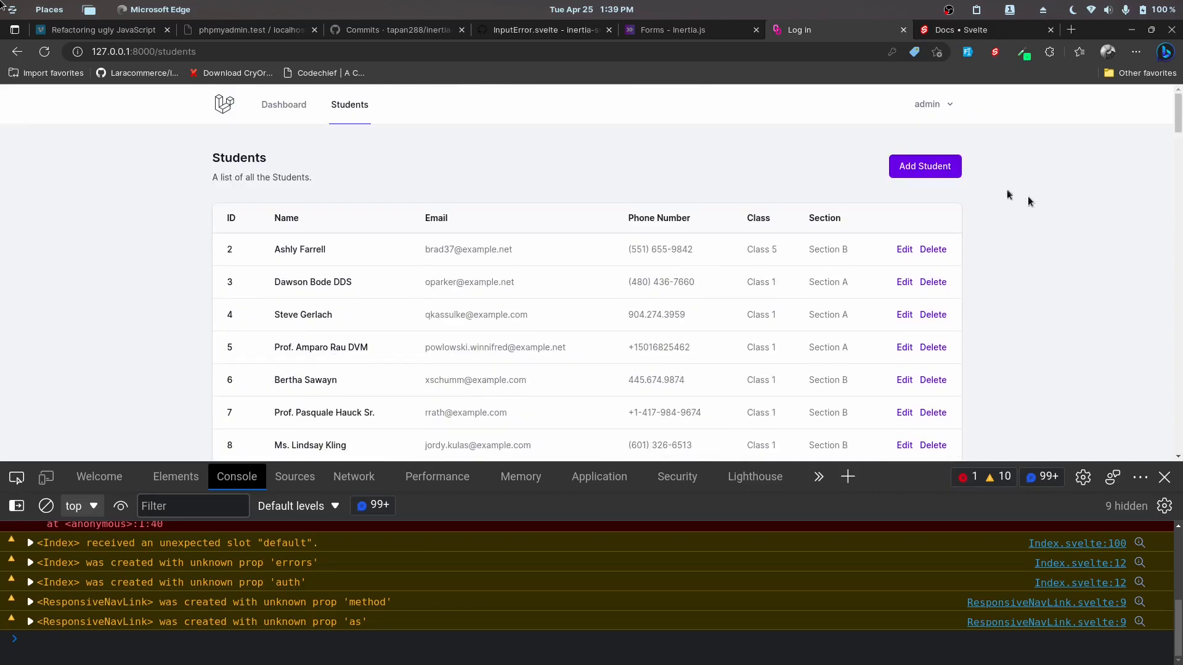
click(923, 166)
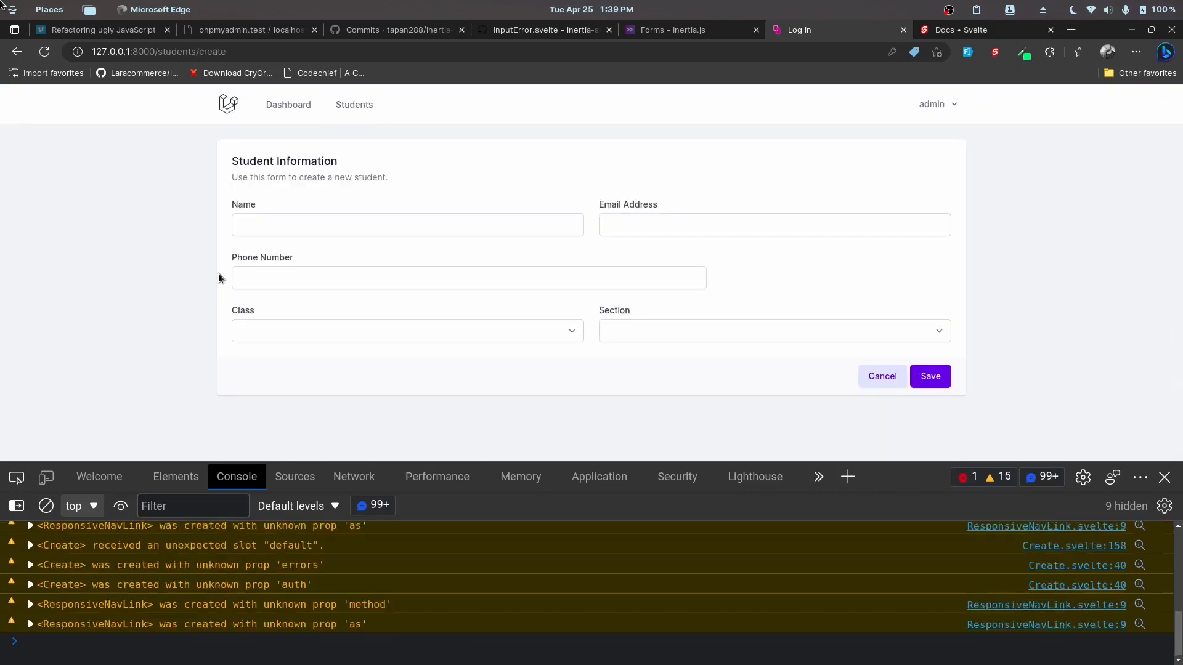
text(admin@admin.com)
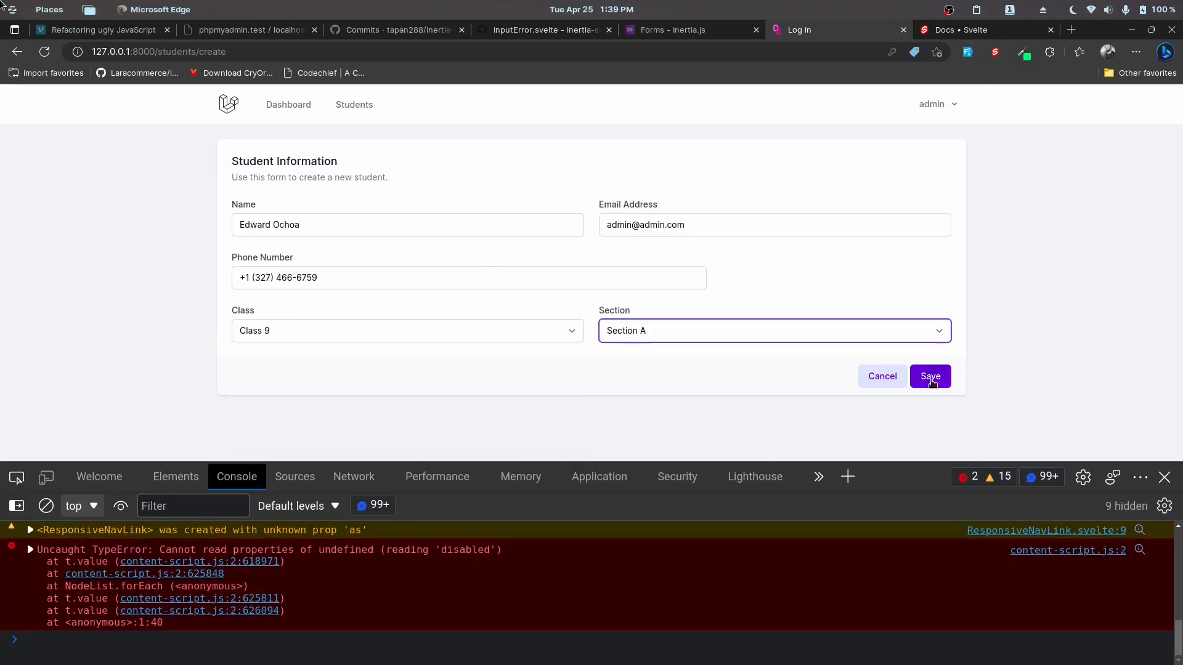
click(930, 375)
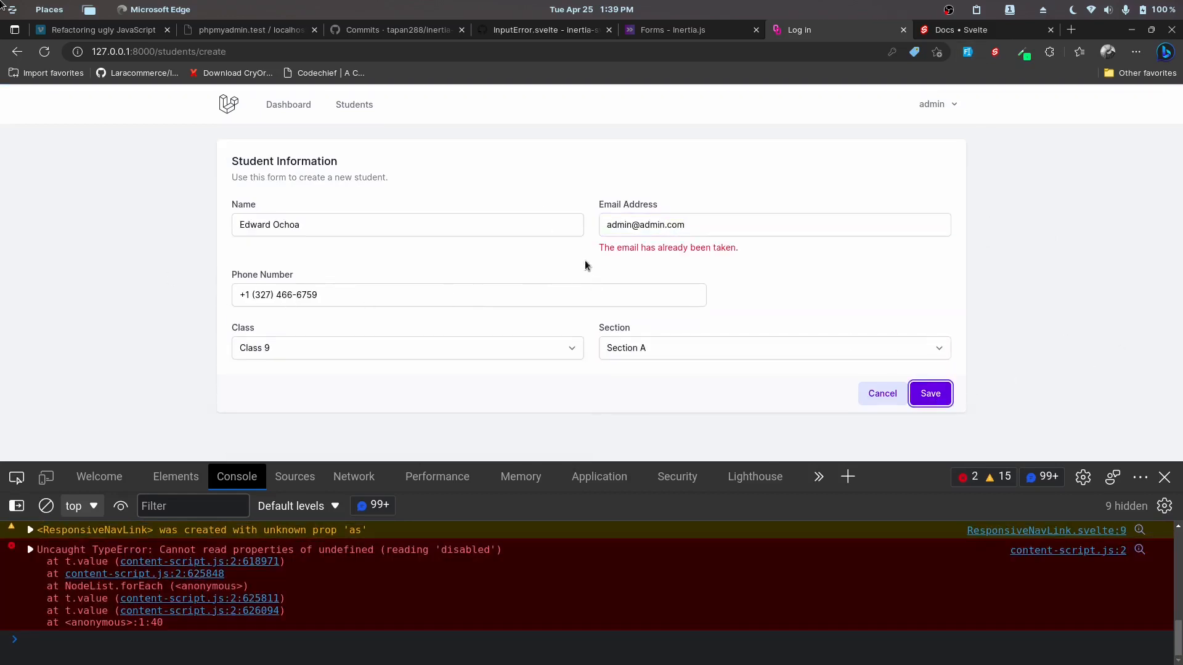
click(774, 348)
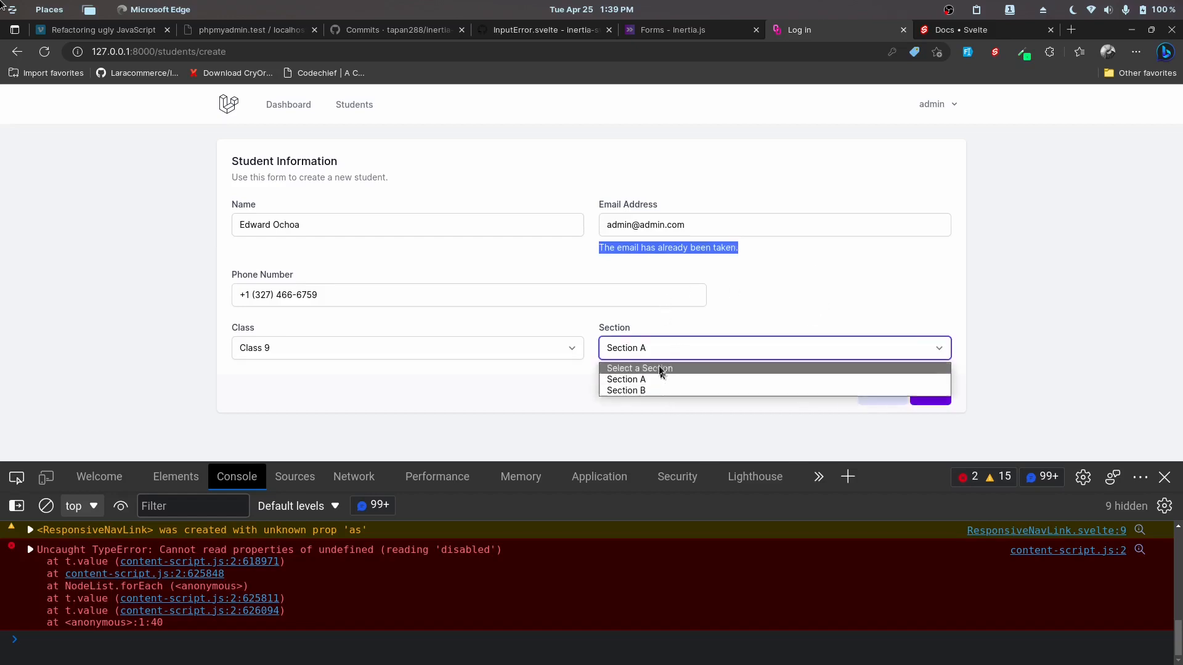
click(638, 369)
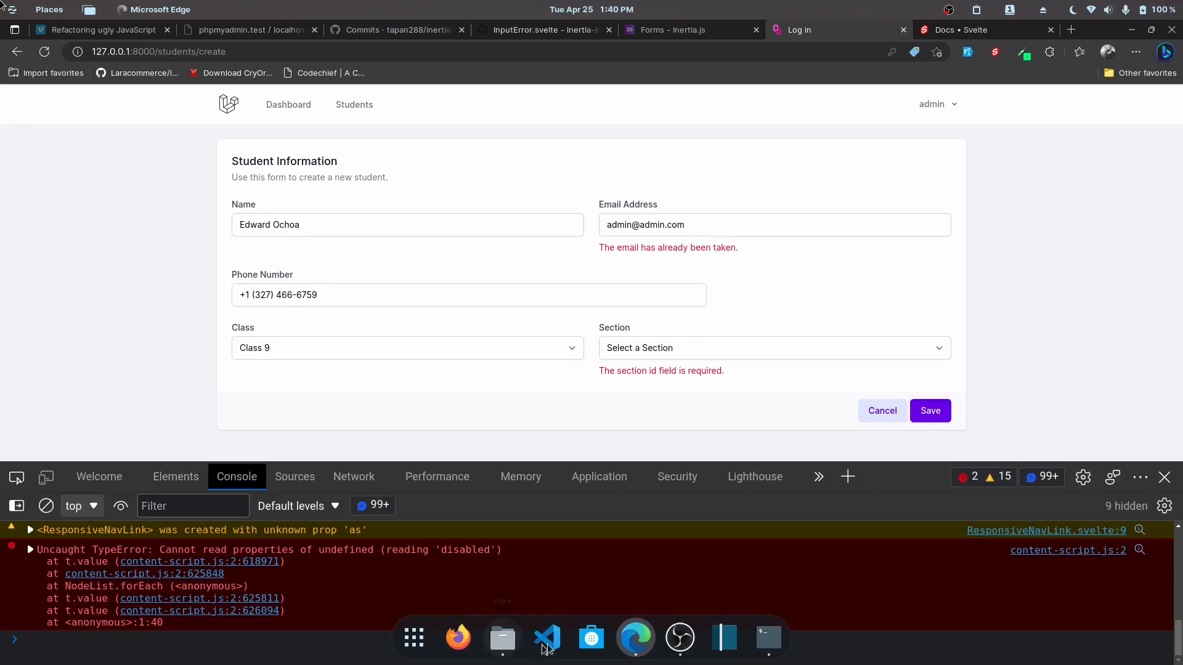
In Edit.svelte, replace the name error block with <InputError message={$form.errors.name} />.
click(546, 638)
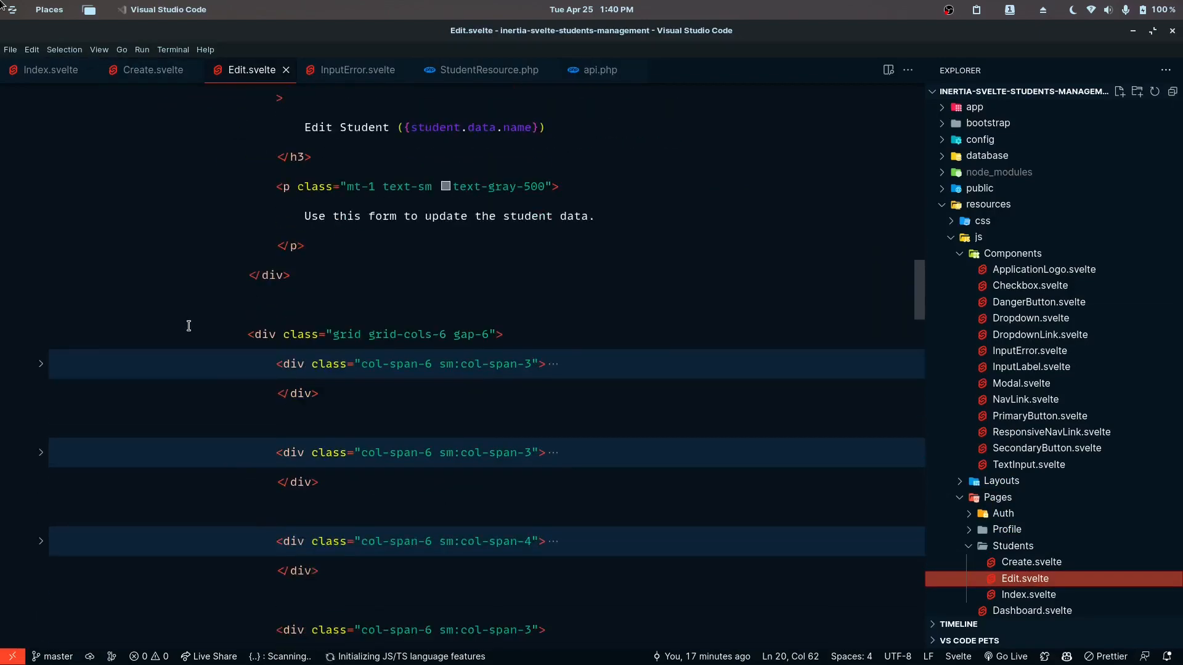
scroll(down, 3)
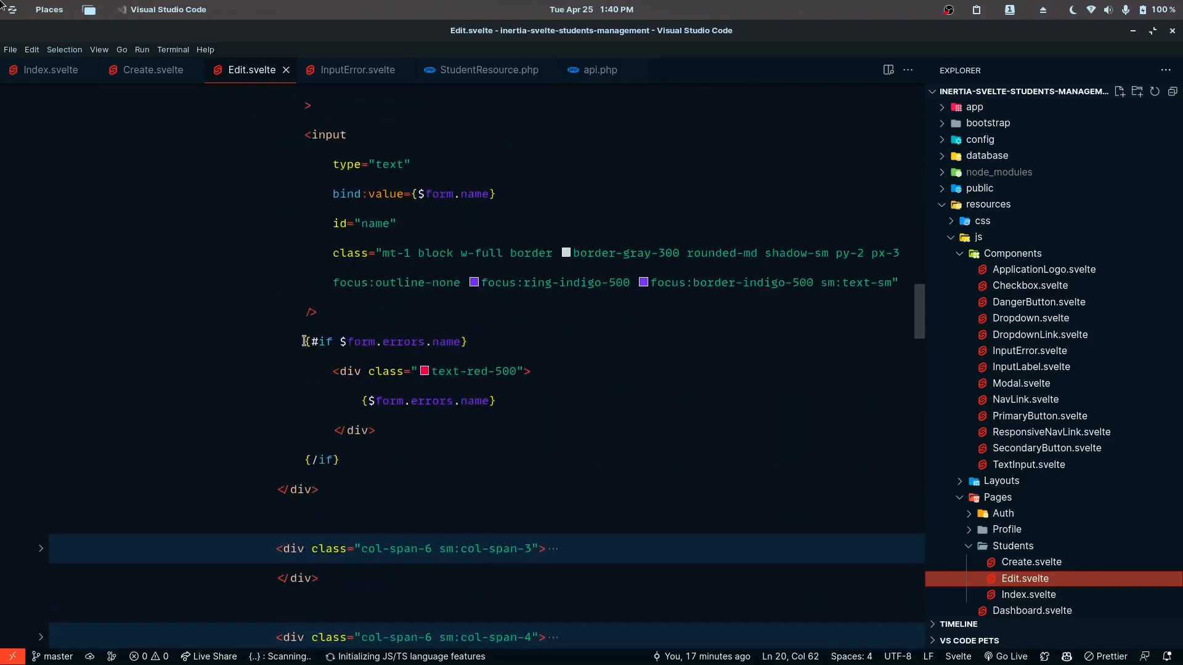
text(<InputError message={$form.errors.name} />)
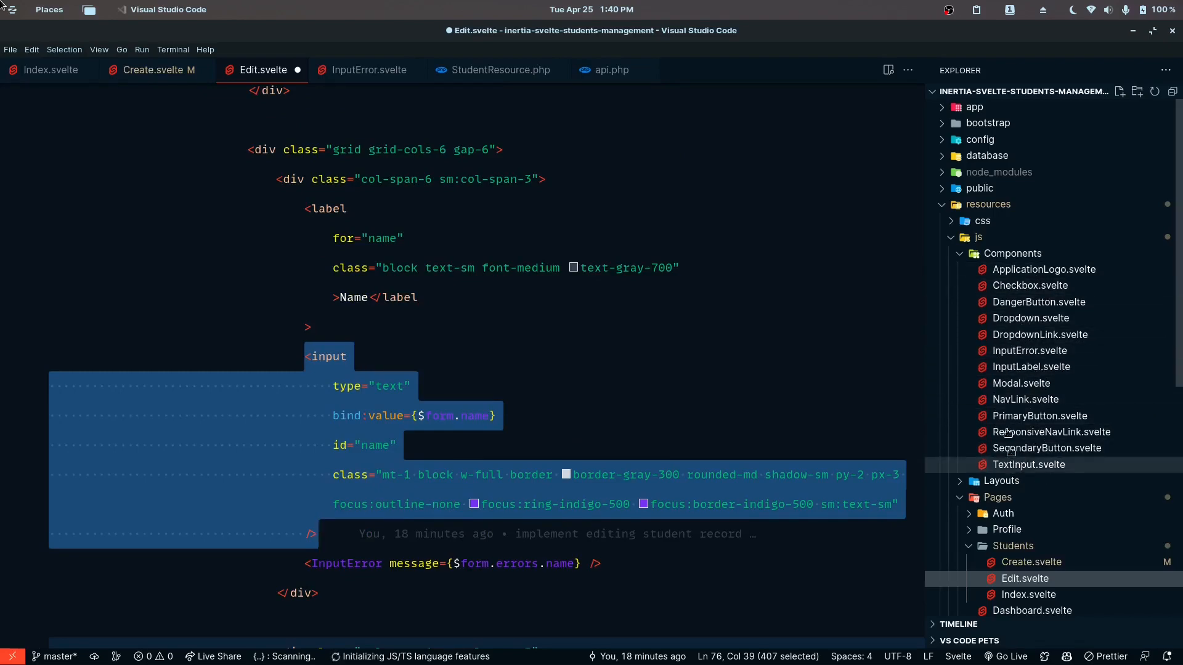
scroll(down, 3)
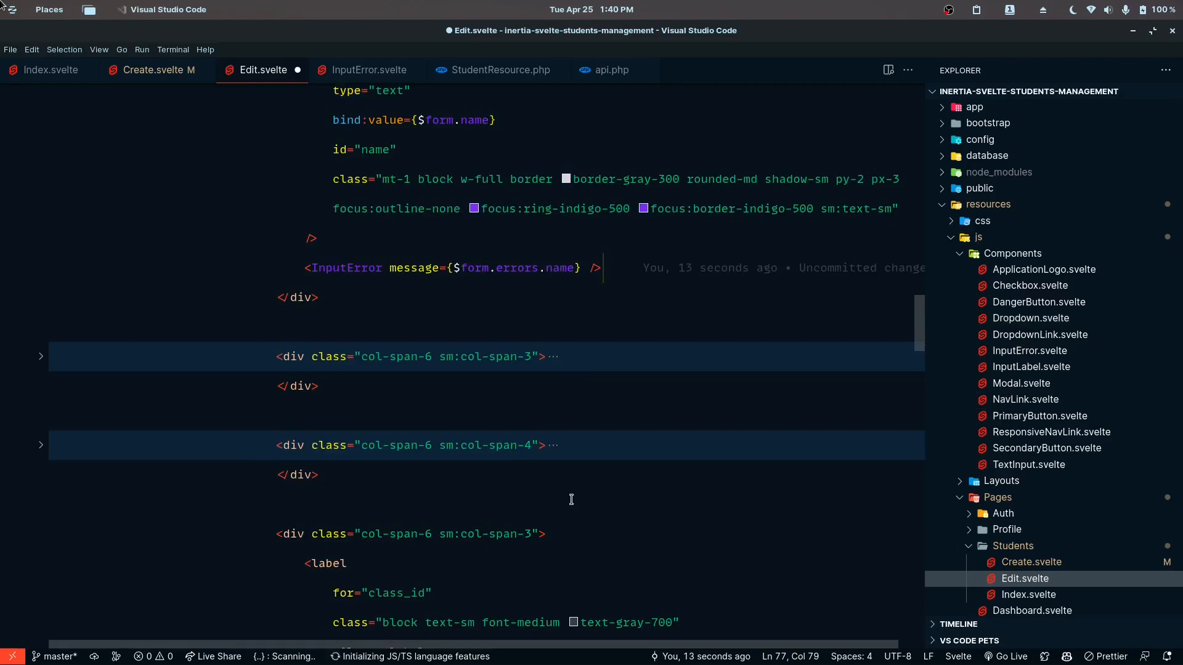
mouse_move(476, 475)
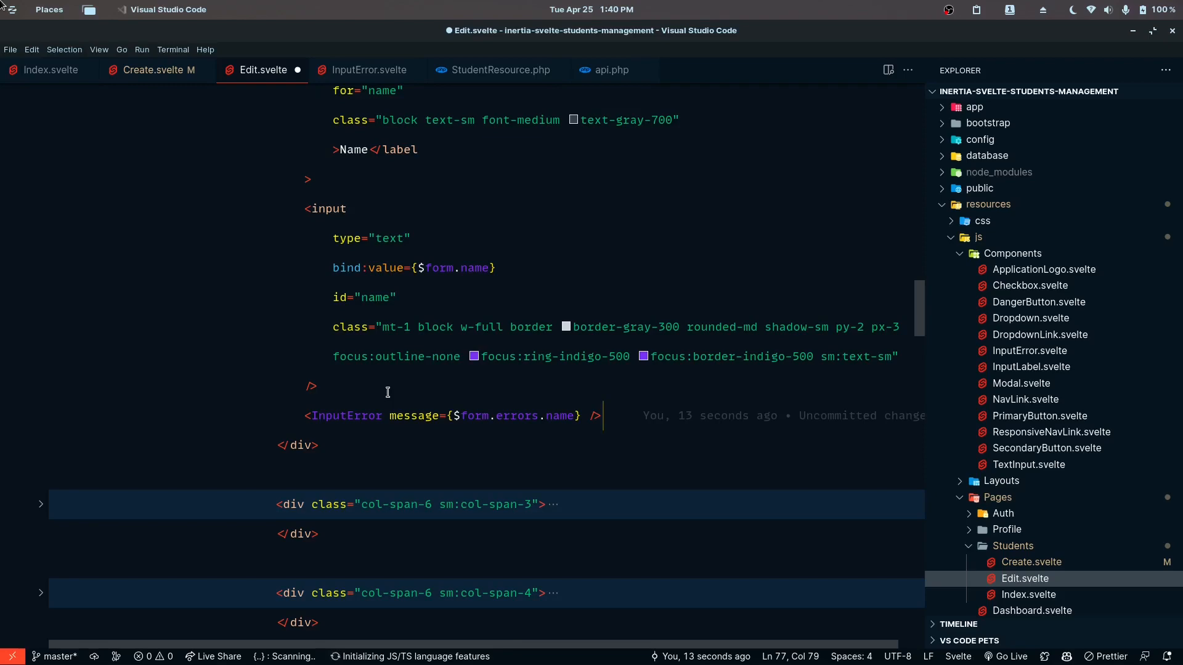
scroll(down, 3)
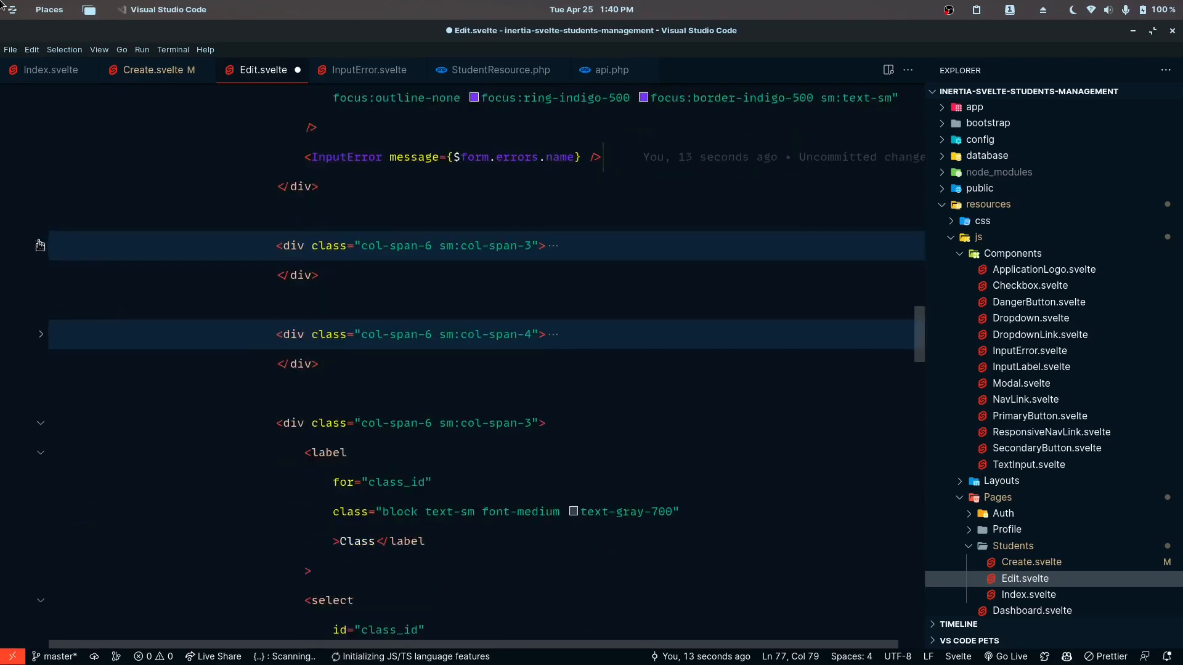
scroll(down, 3)
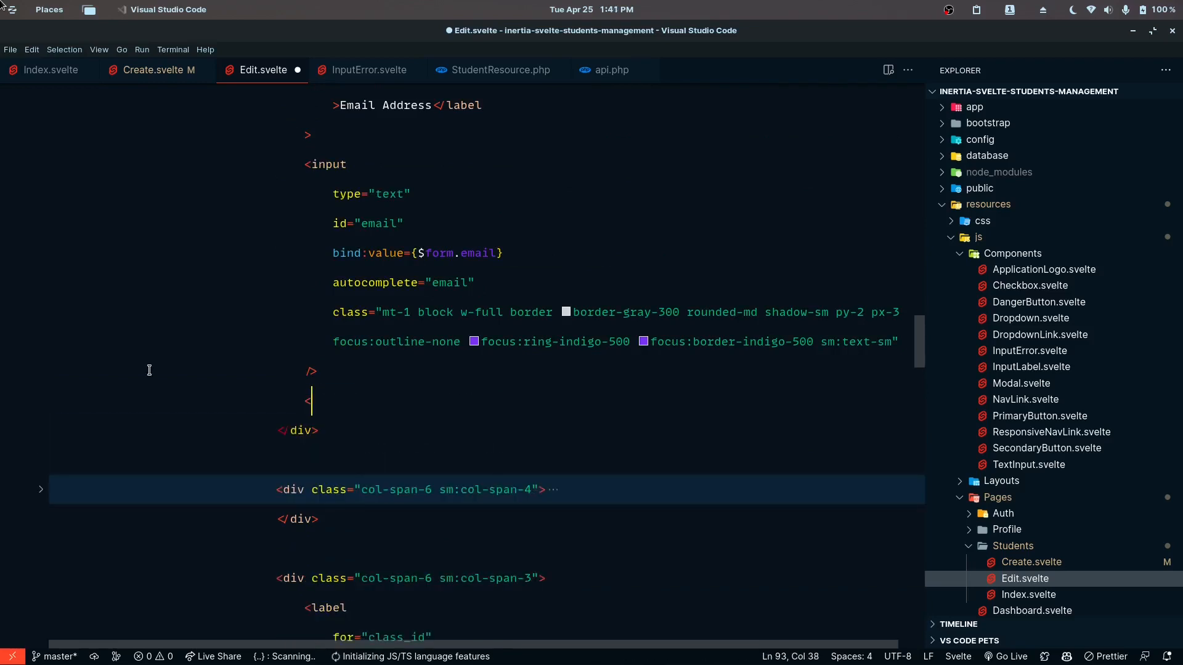
Add InputError components for email, class_id and section_id errors in Edit.svelte and save.
text(<InputError message={$form.errors.email} />)
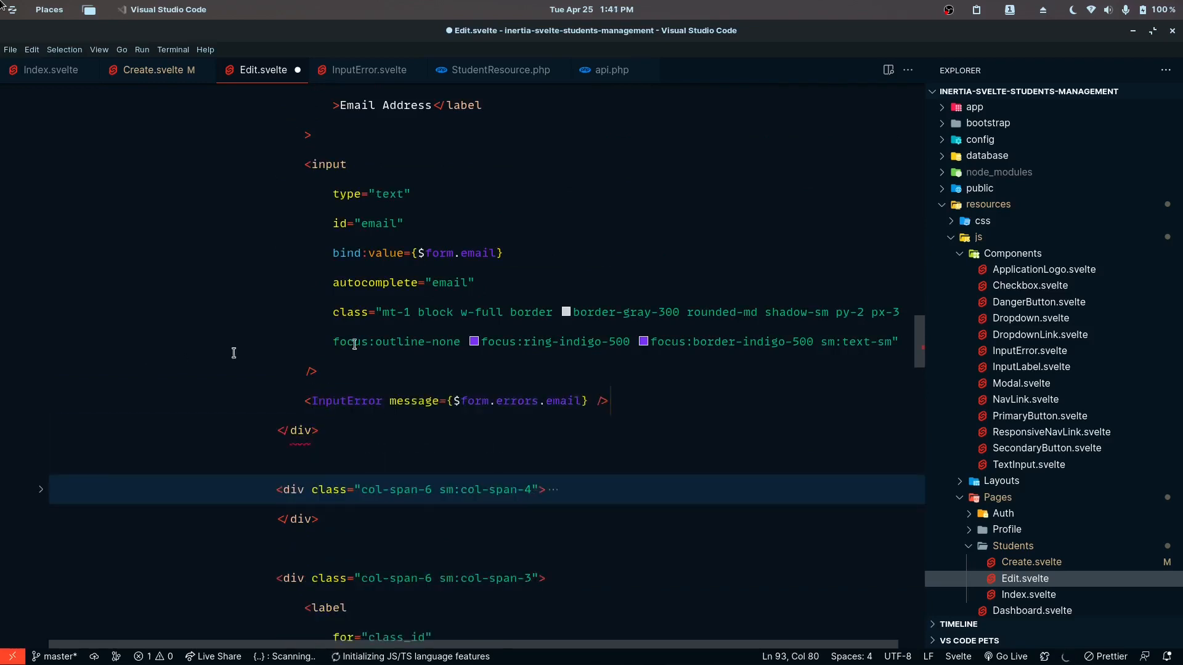
scroll(down, 3)
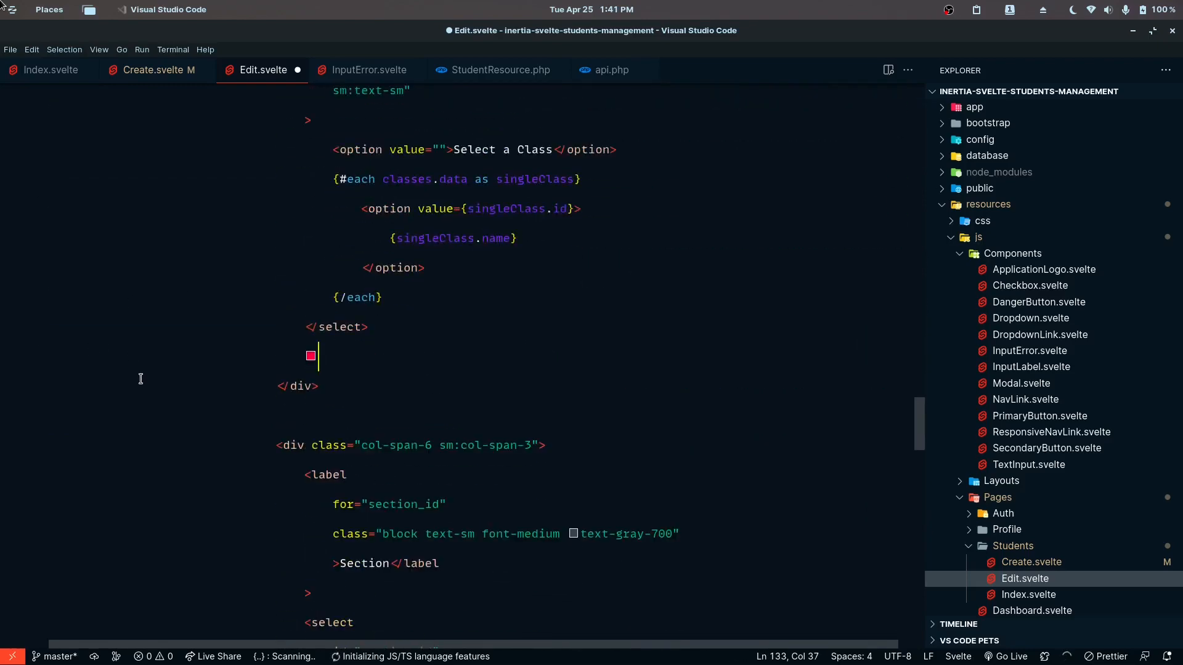
text(<InputError message={$form.errors.class_id} />)
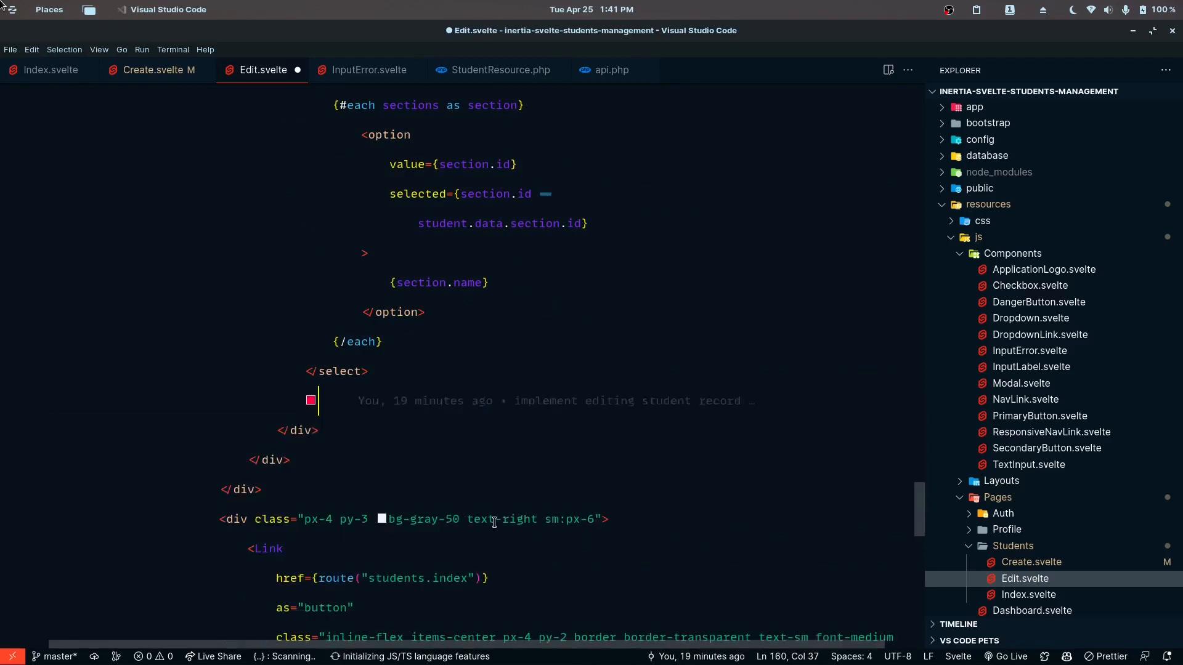
text(<InputError message={$form.errors.section_id} />)
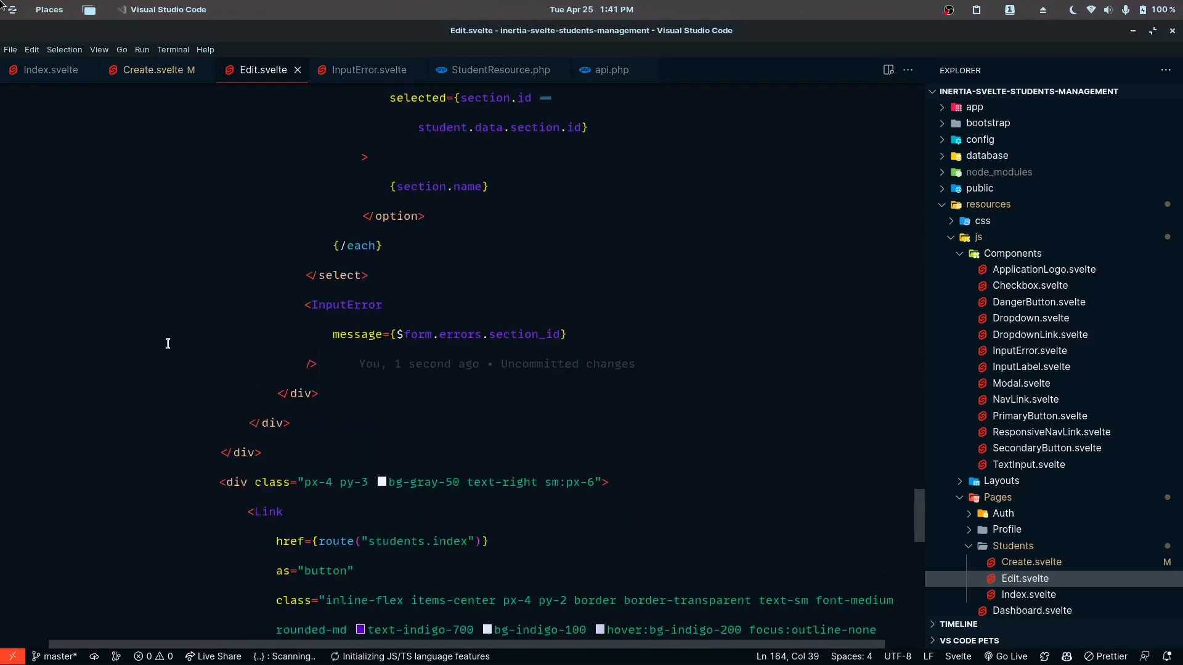
scroll(down, 3)
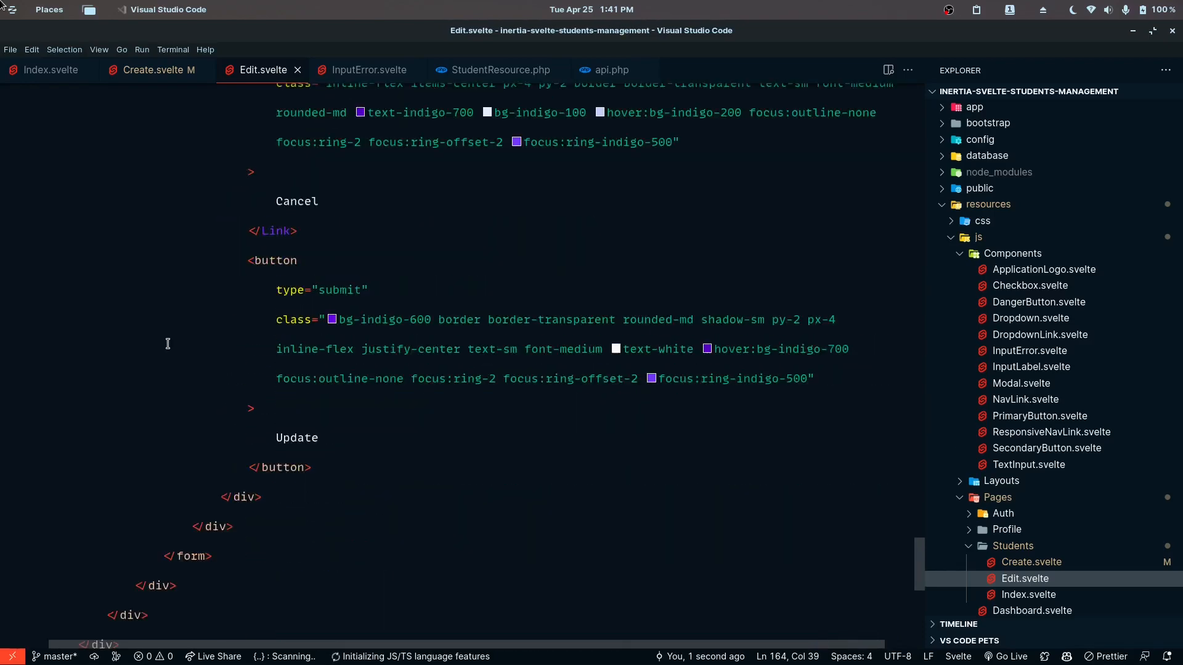